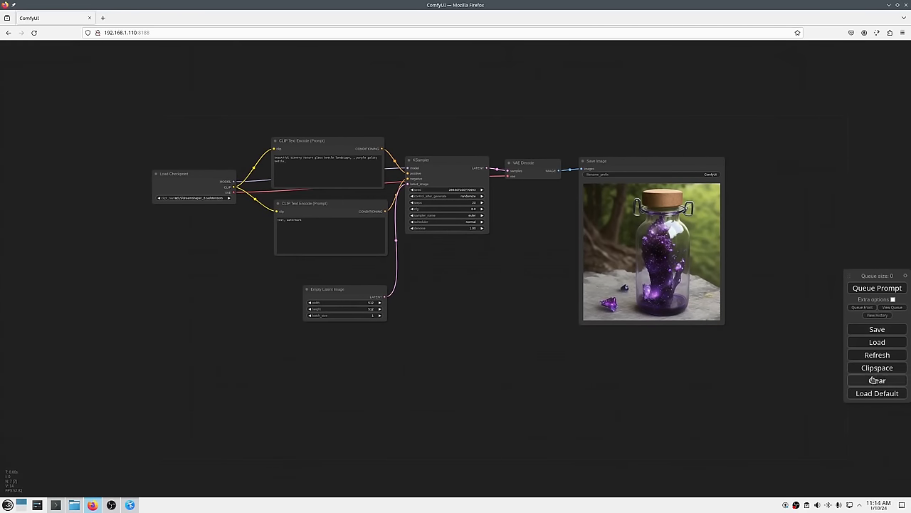
- Clear the default workflow and confirm, leaving an empty canvas
click(877, 380)
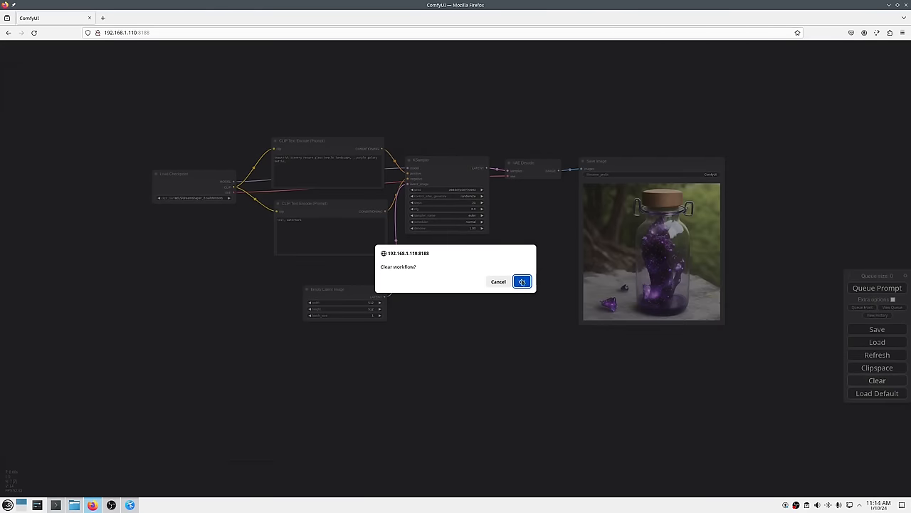
click(521, 281)
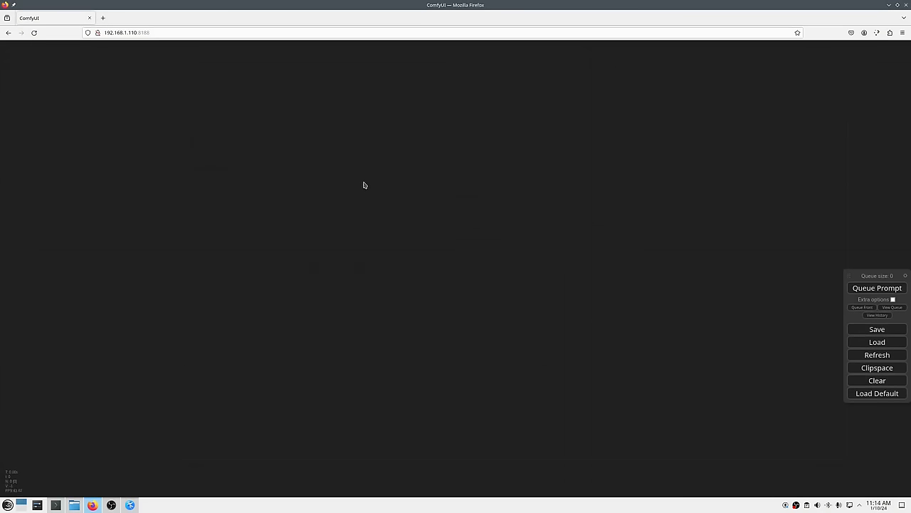
double_click(364, 185)
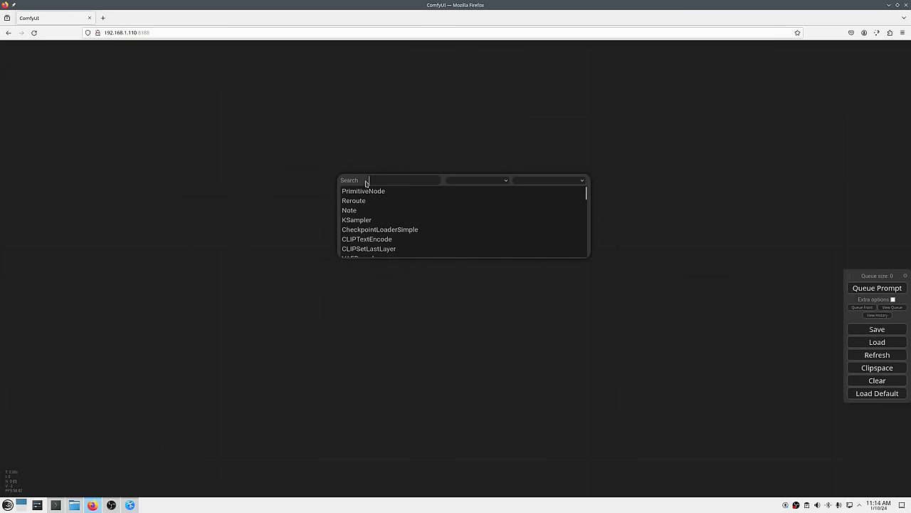
mouse_move(434, 148)
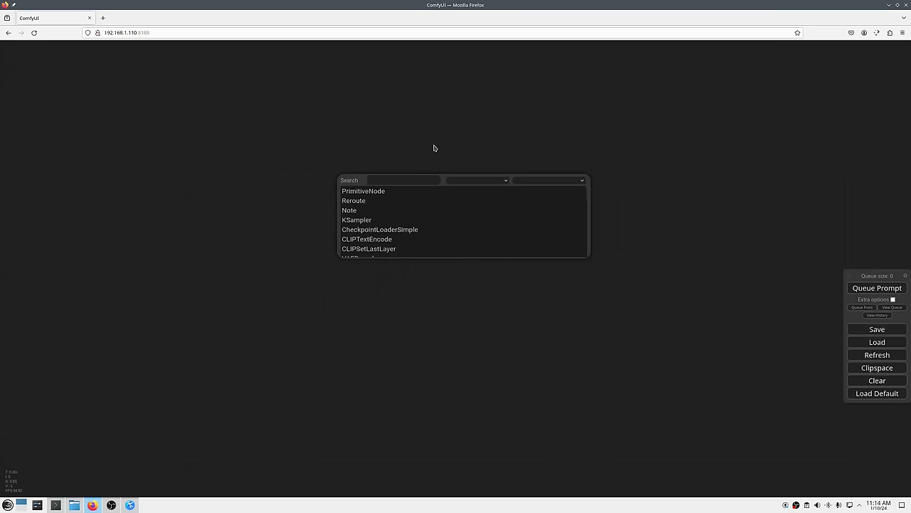
mouse_move(442, 147)
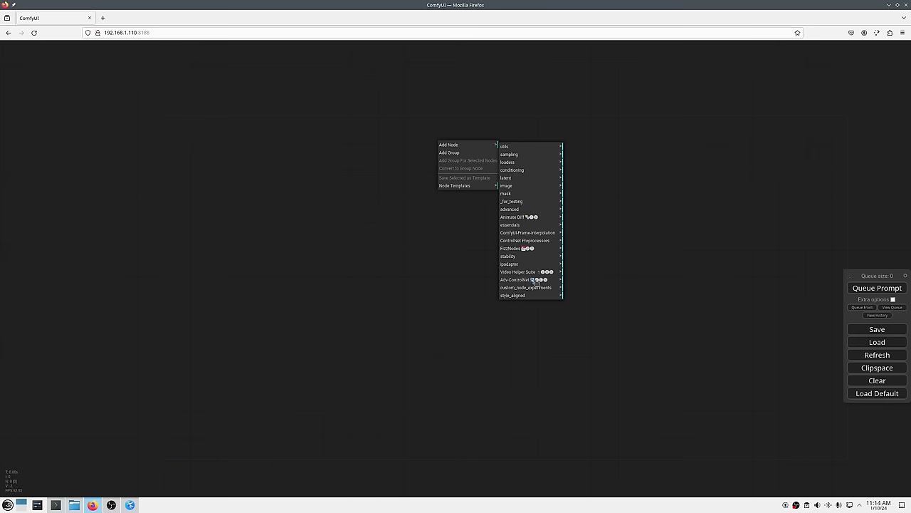
click(422, 194)
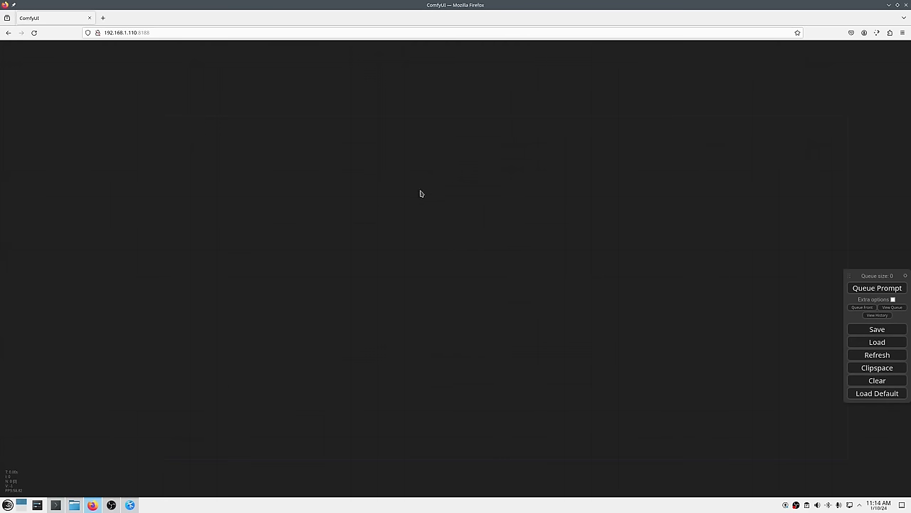
- Add a Load Checkpoint node and pick the dreamshaper_8 checkpoint via search
text(check)
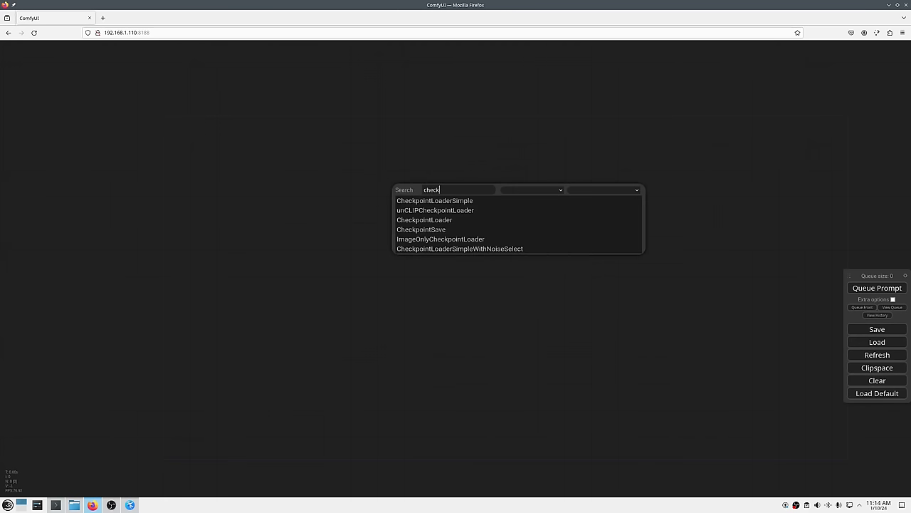
click(425, 220)
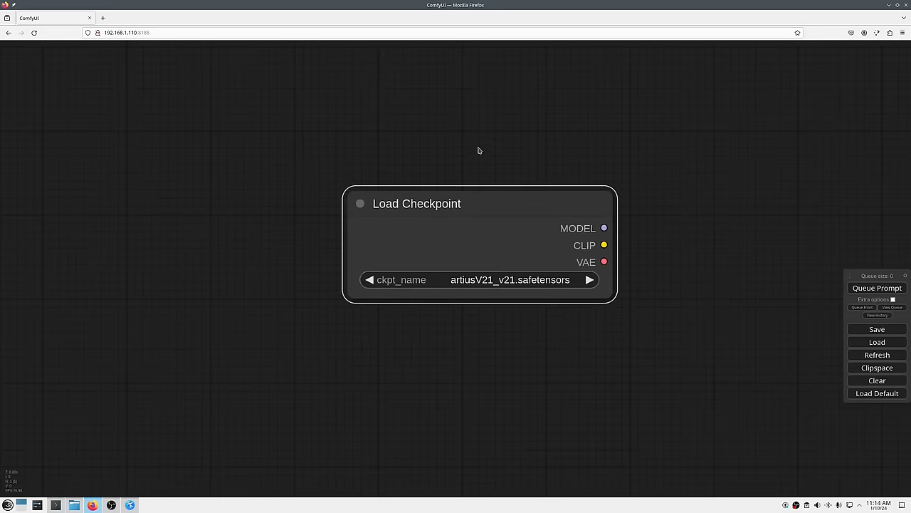
text(dreamshape)
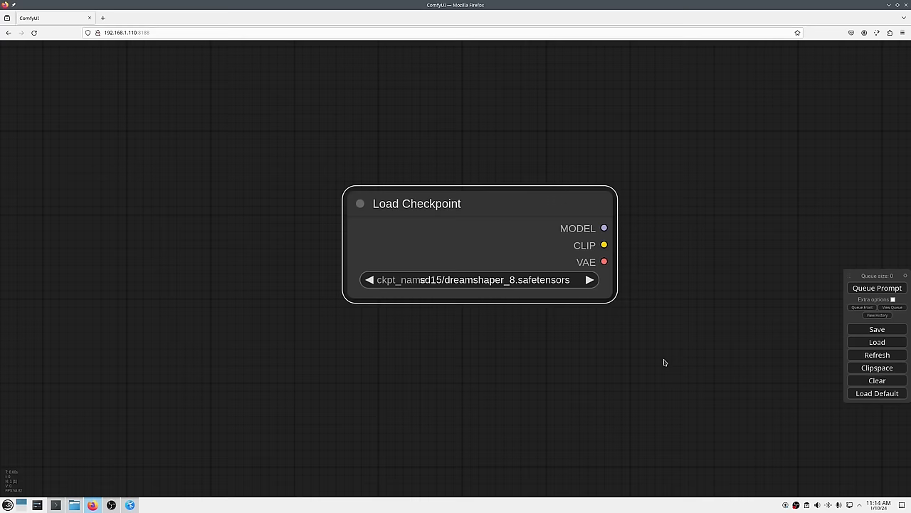
mouse_move(504, 346)
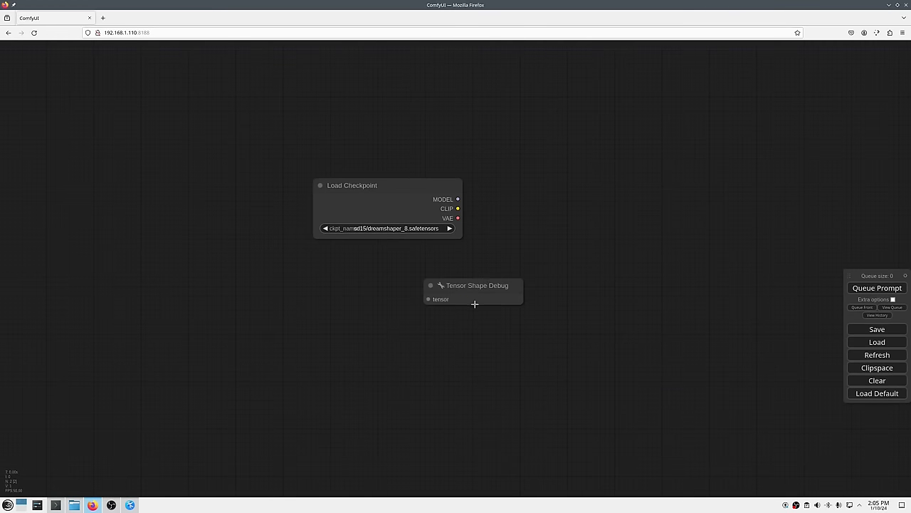
- Add a Load Image node with anim_3.png (tiger) and bring the terminal into view
double_click(476, 305)
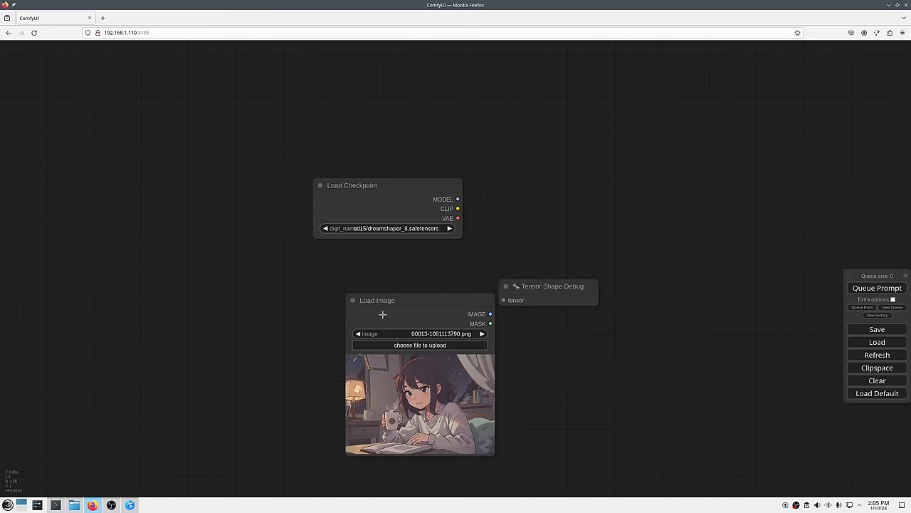
text(anim)
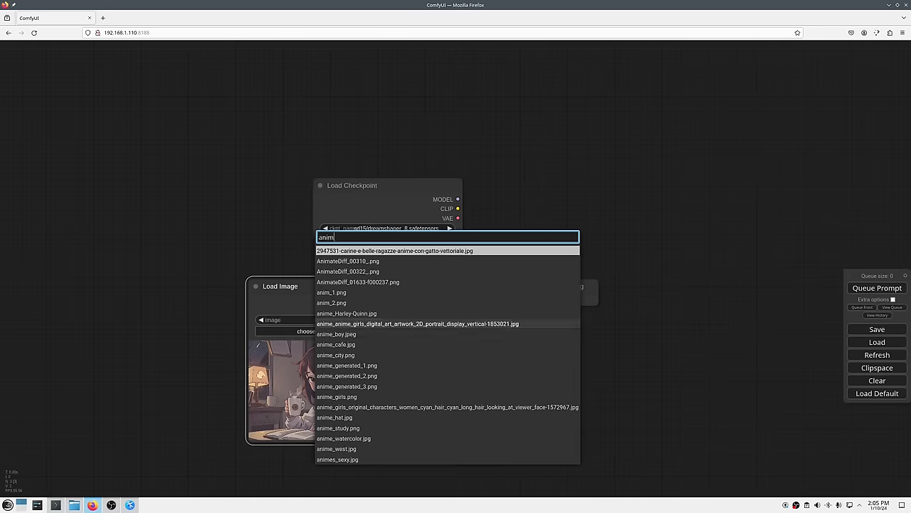
click(330, 292)
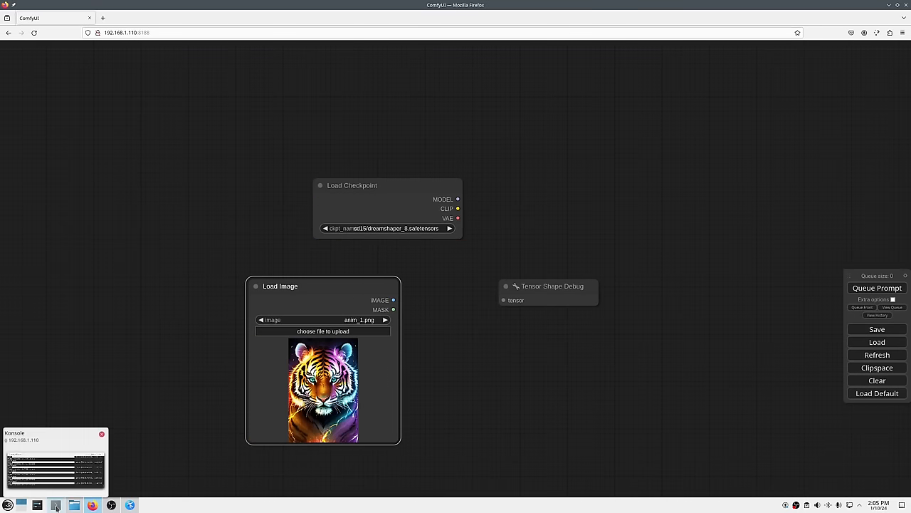
click(56, 504)
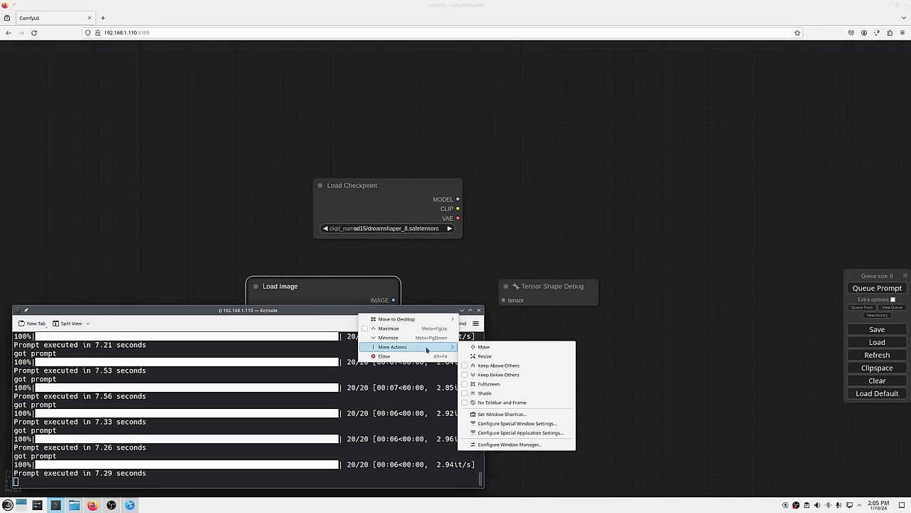
mouse_move(516, 365)
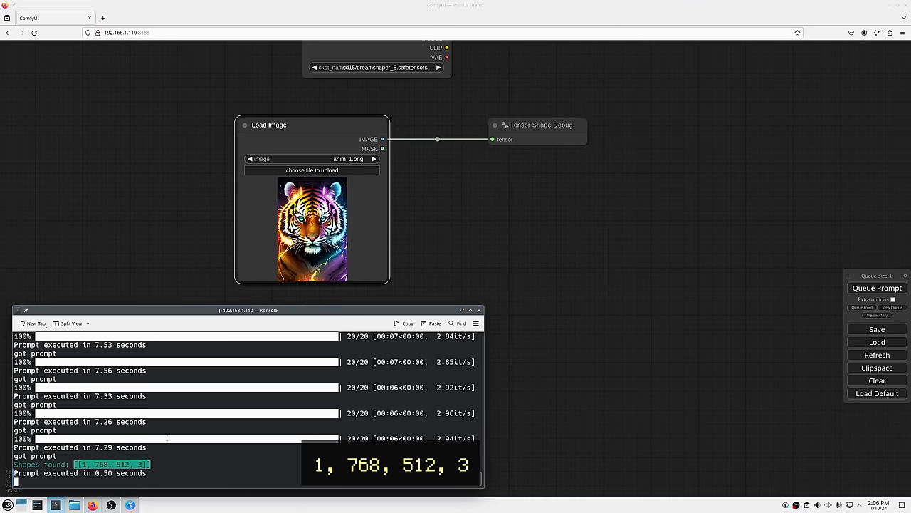
mouse_move(291, 373)
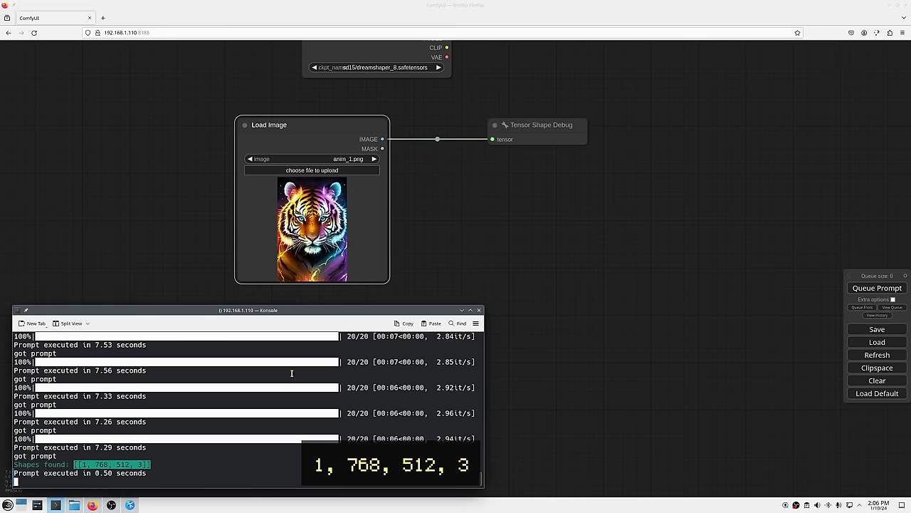
mouse_move(436, 167)
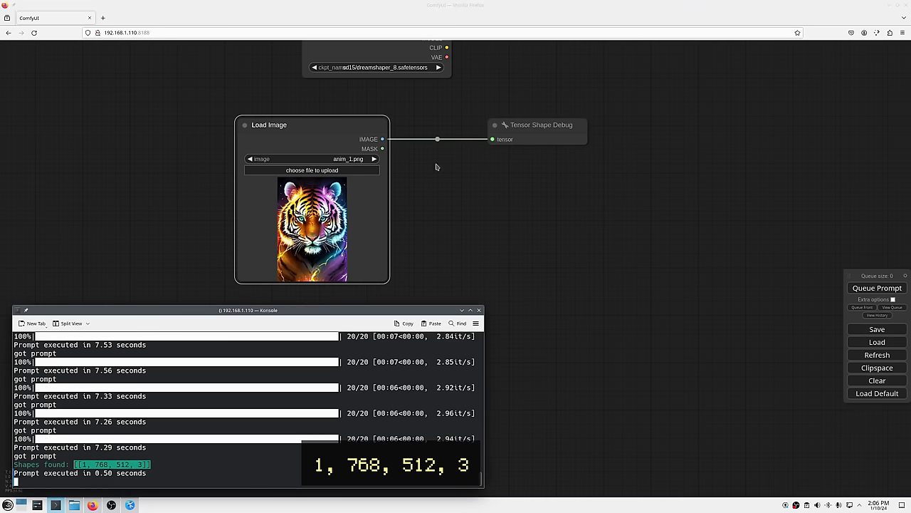
mouse_move(461, 181)
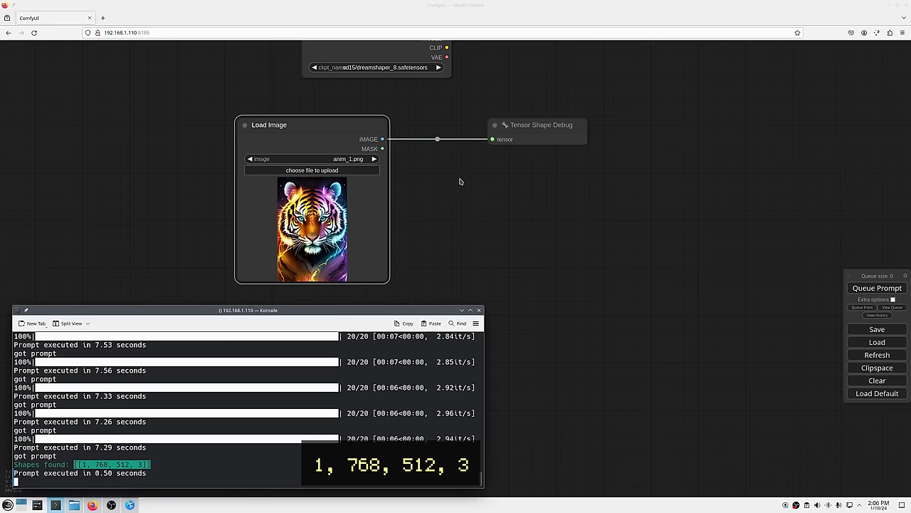
mouse_move(455, 189)
text(bat)
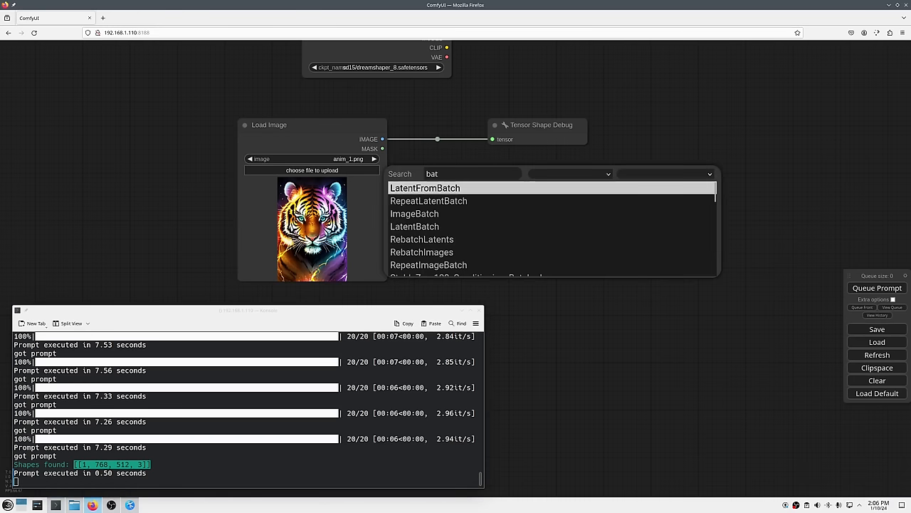
- Add a Batch Images node for the tiger image, queue it, then start a new link from IMAGE
click(414, 213)
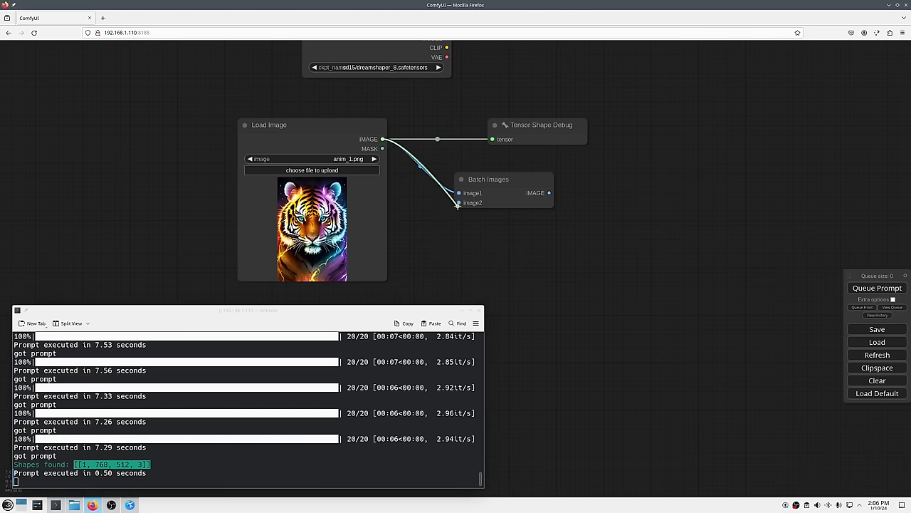
click(877, 287)
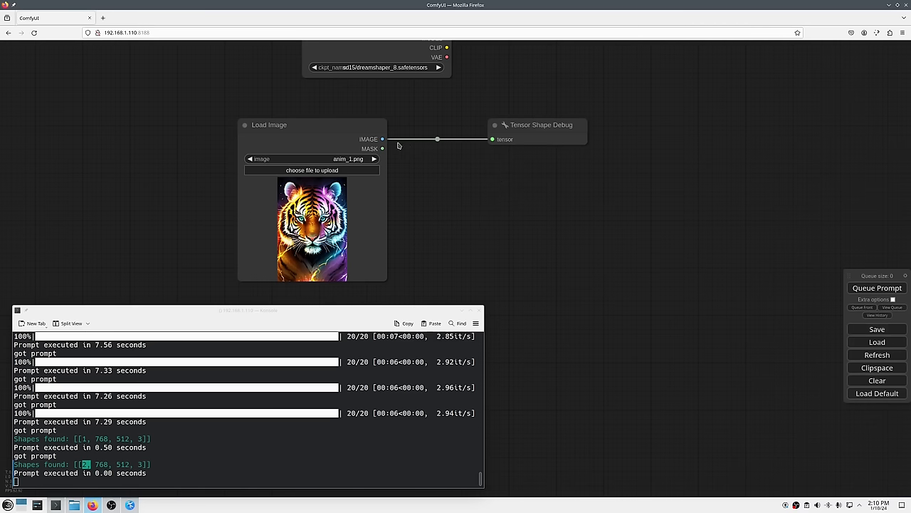
drag(383, 139, 456, 176)
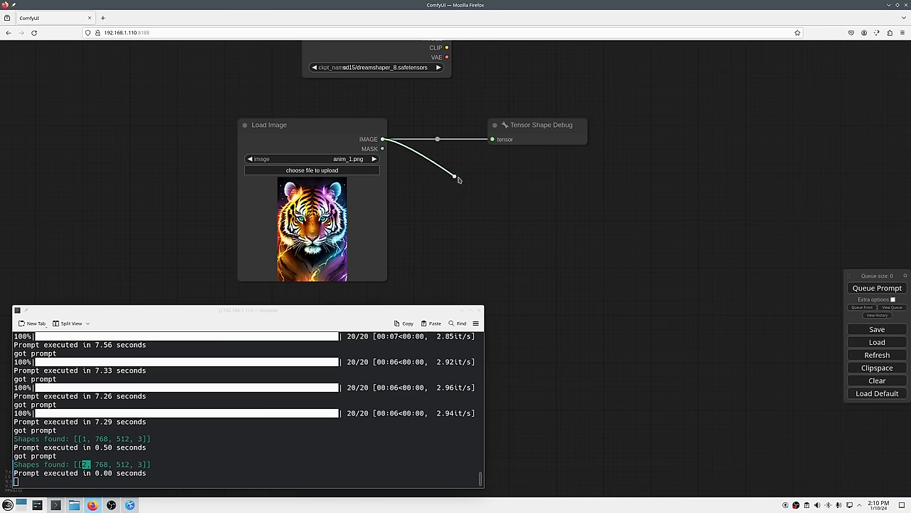
click(455, 176)
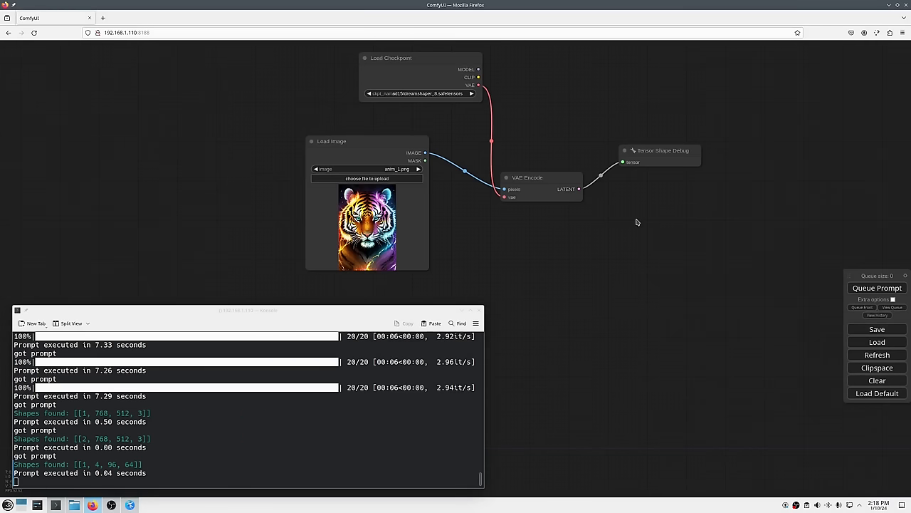
- Pull a link from the VAE Encode LATENT output to attach a follow-up node
drag(637, 222, 561, 191)
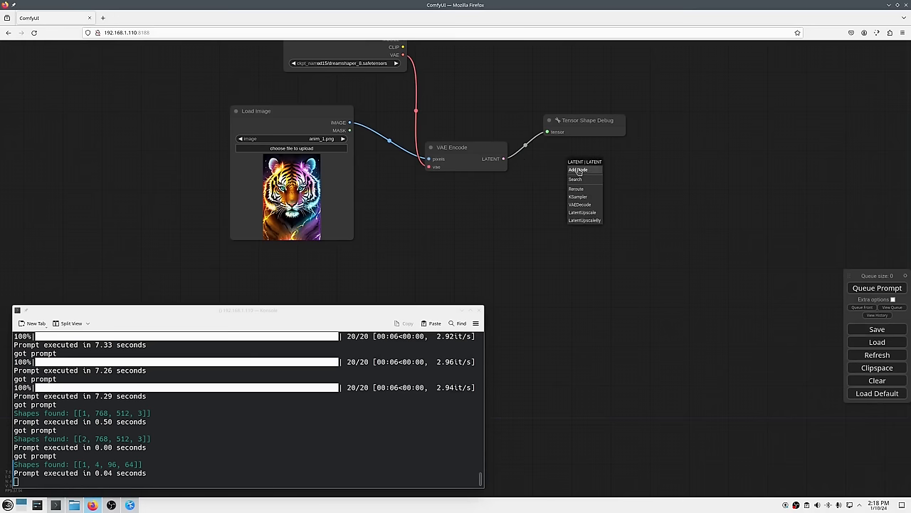
- Add VAE Decode on the latent and a Preview Image node showing the decoded tiger
click(579, 205)
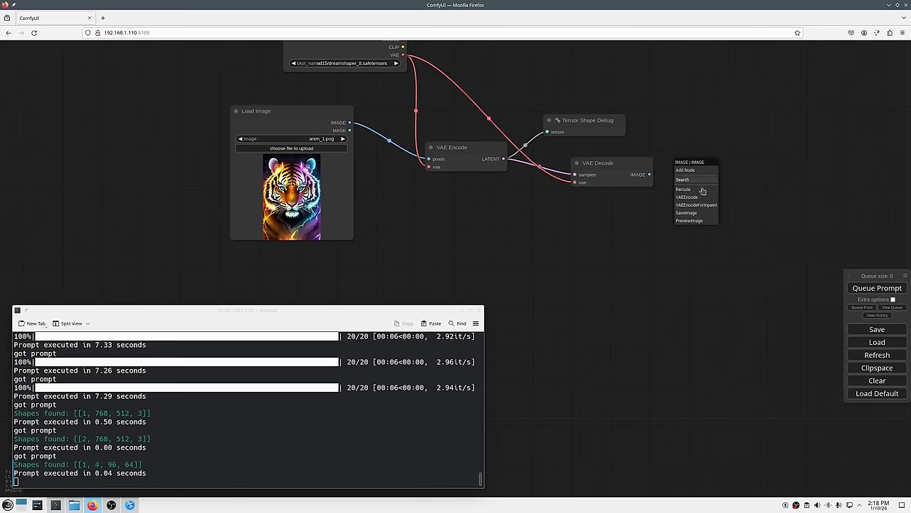
click(689, 219)
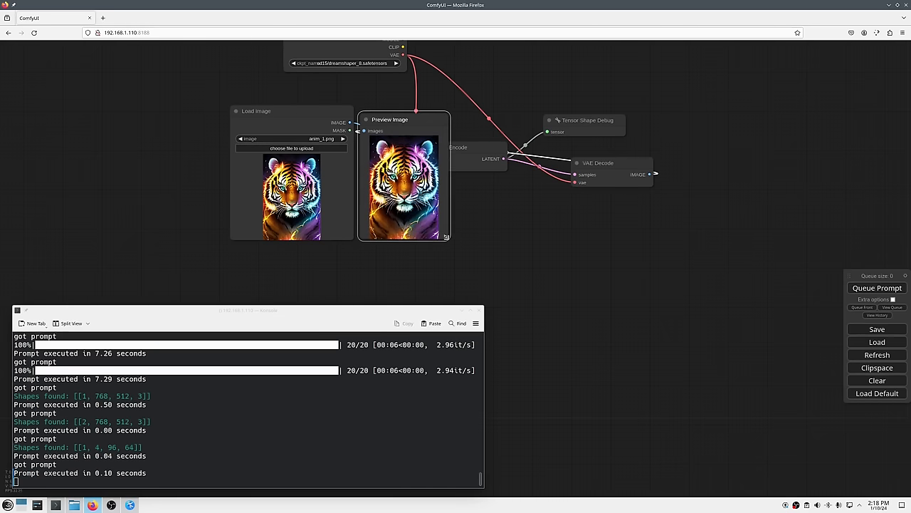
drag(391, 119, 408, 119)
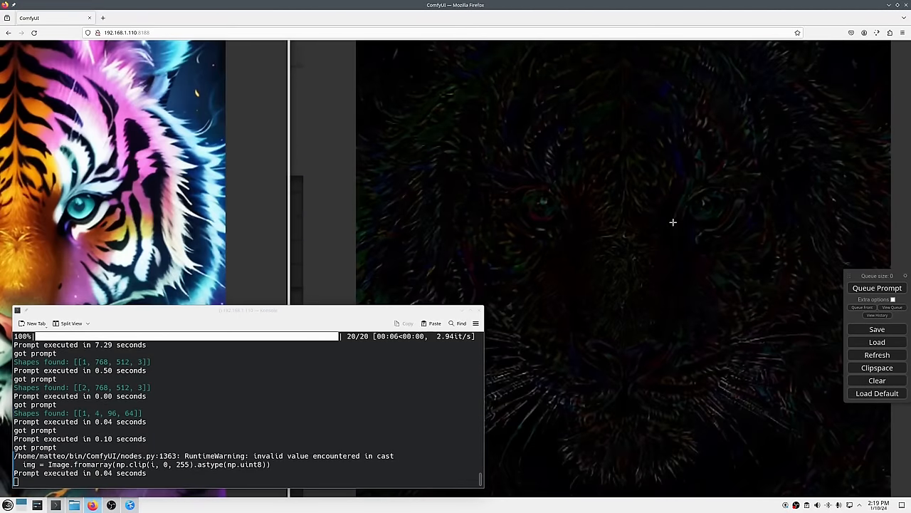
mouse_move(418, 269)
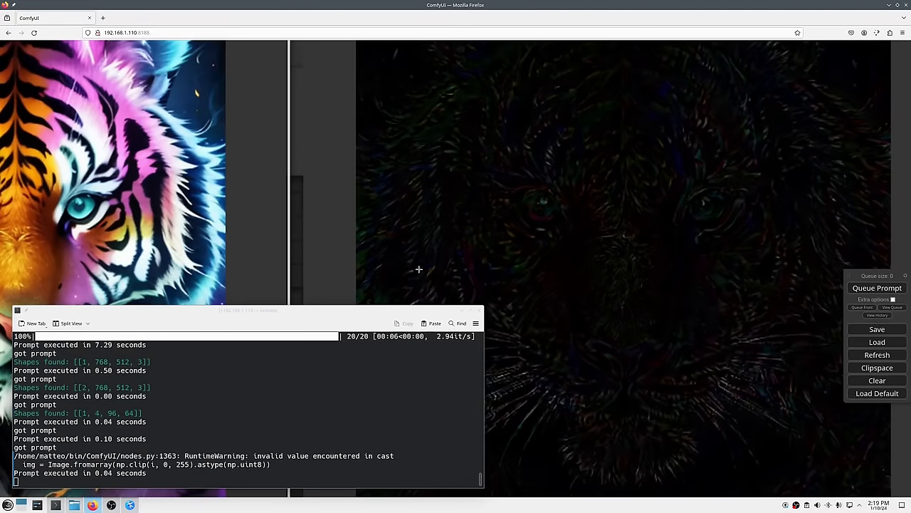
mouse_move(628, 305)
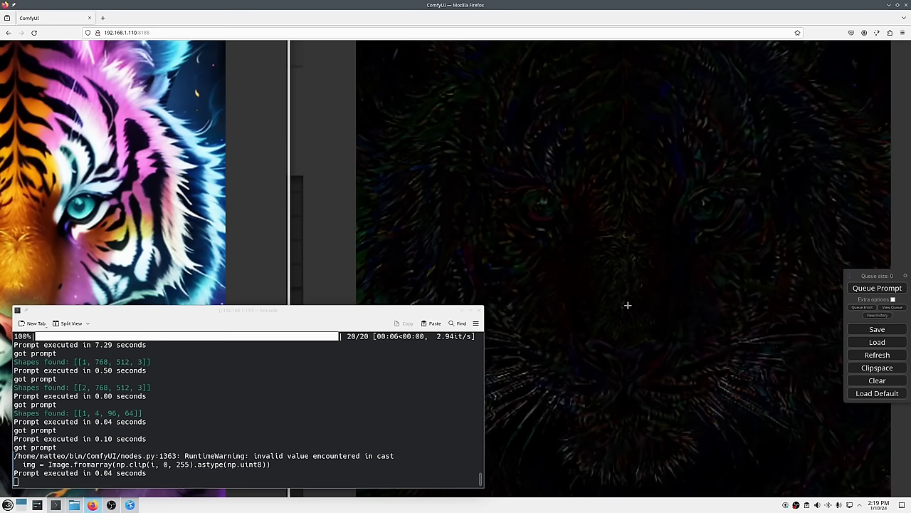
mouse_move(362, 315)
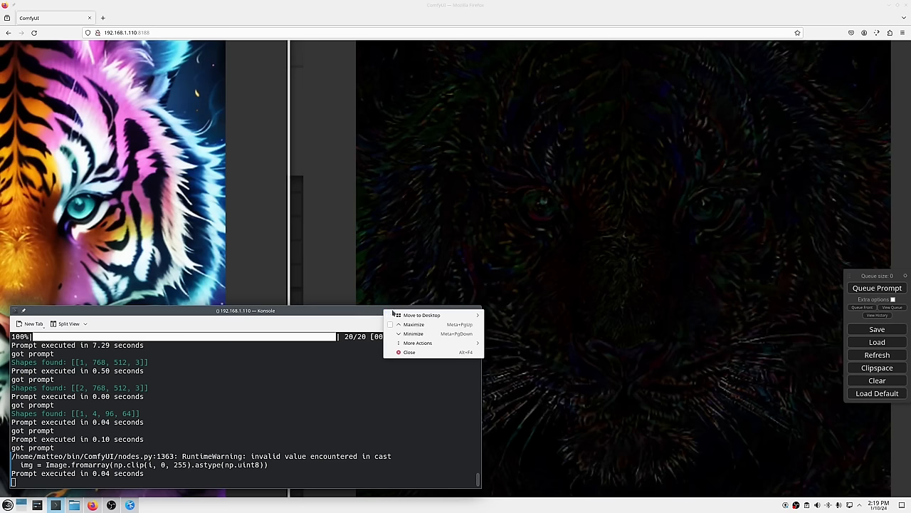
mouse_move(418, 343)
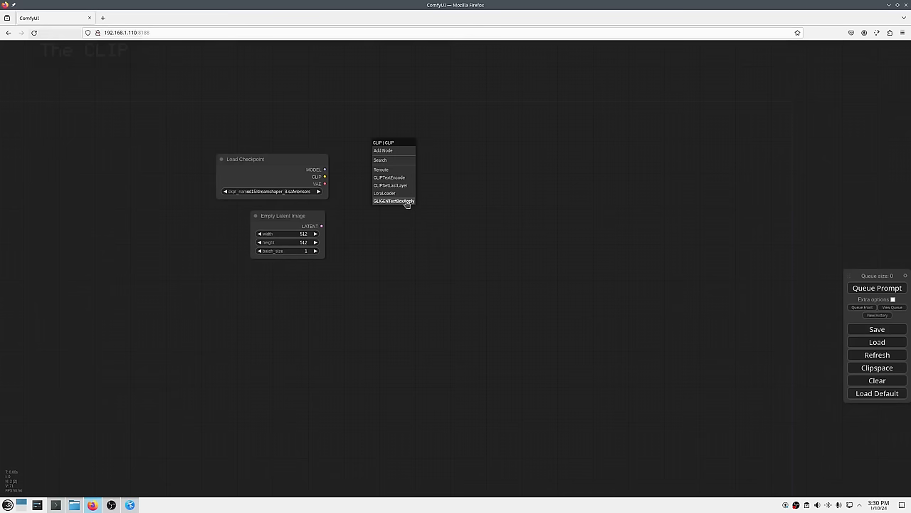
- Add CLIP Text Encode nodes from CLIP and colour them green and red
click(382, 176)
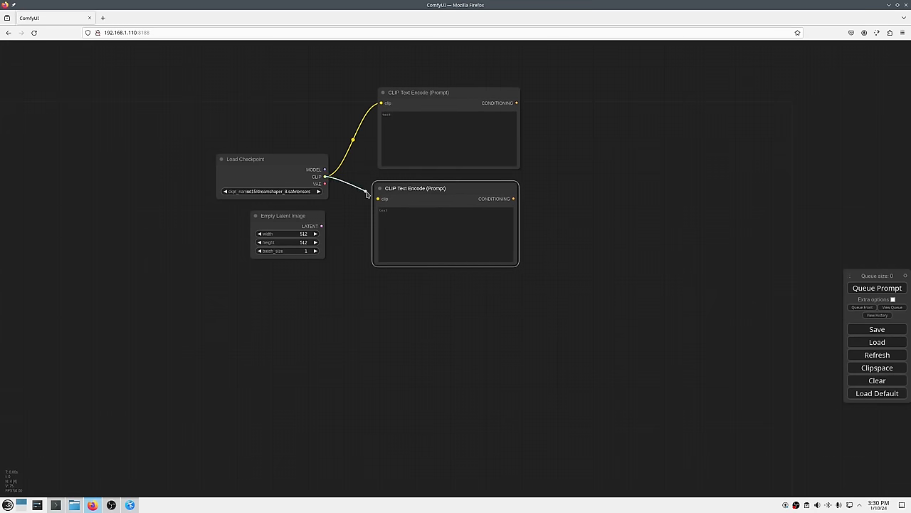
right_click(438, 93)
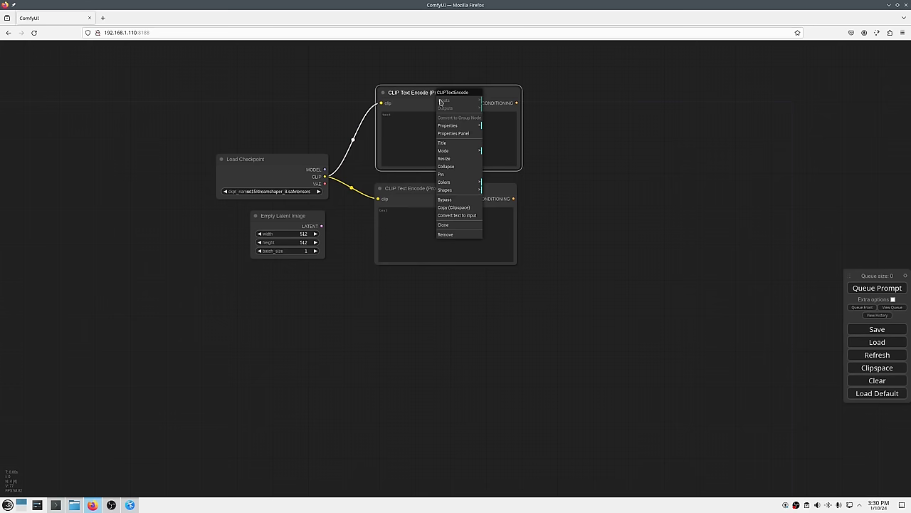
mouse_move(473, 183)
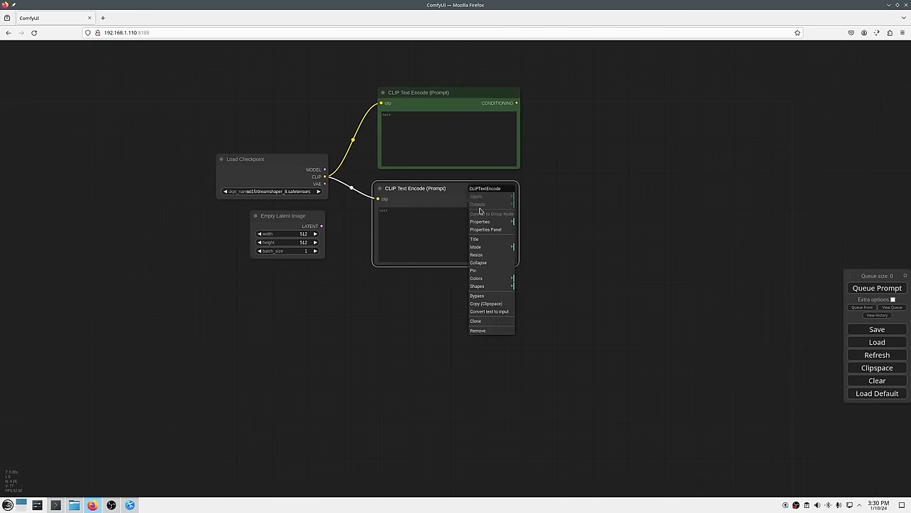
mouse_move(493, 254)
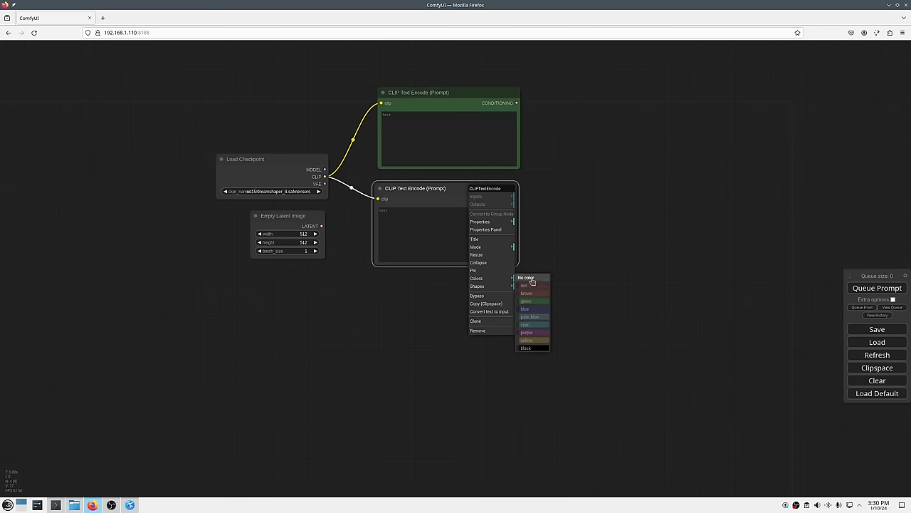
click(521, 284)
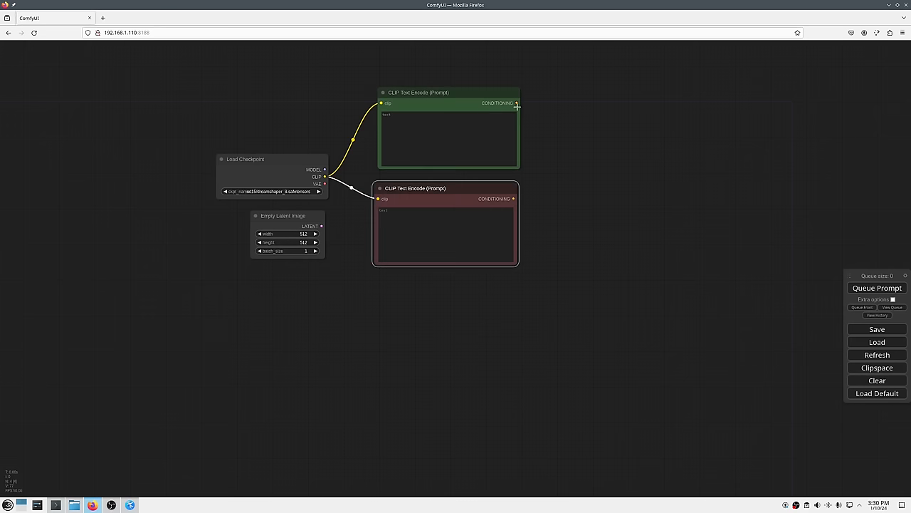
- Wire the conditioning outputs into a new KSampler node
click(521, 104)
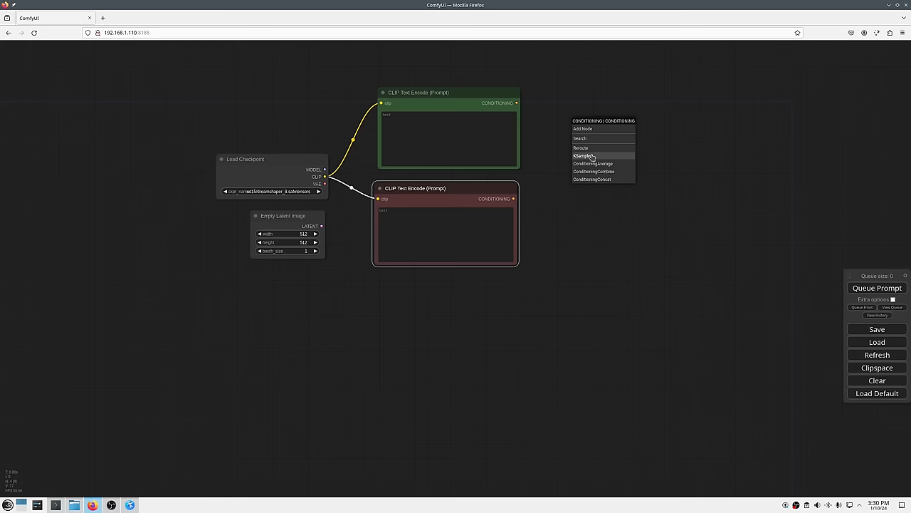
click(590, 156)
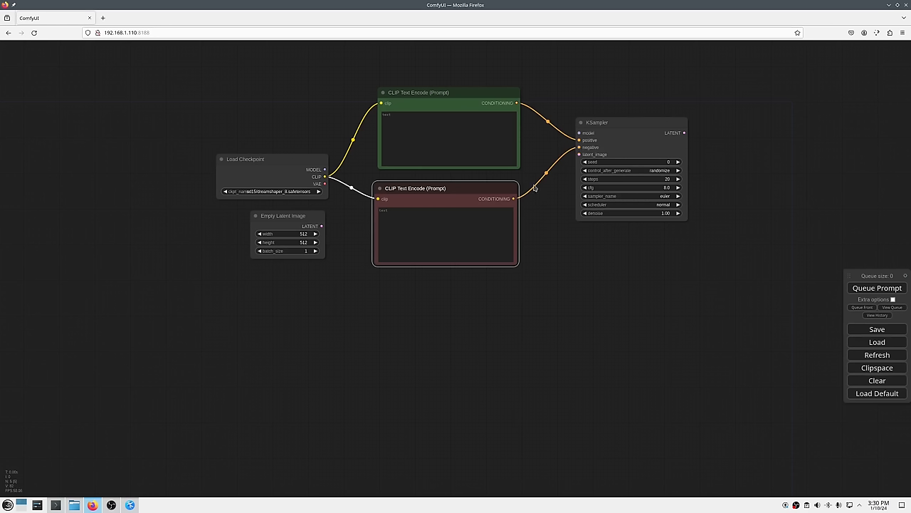
mouse_move(325, 212)
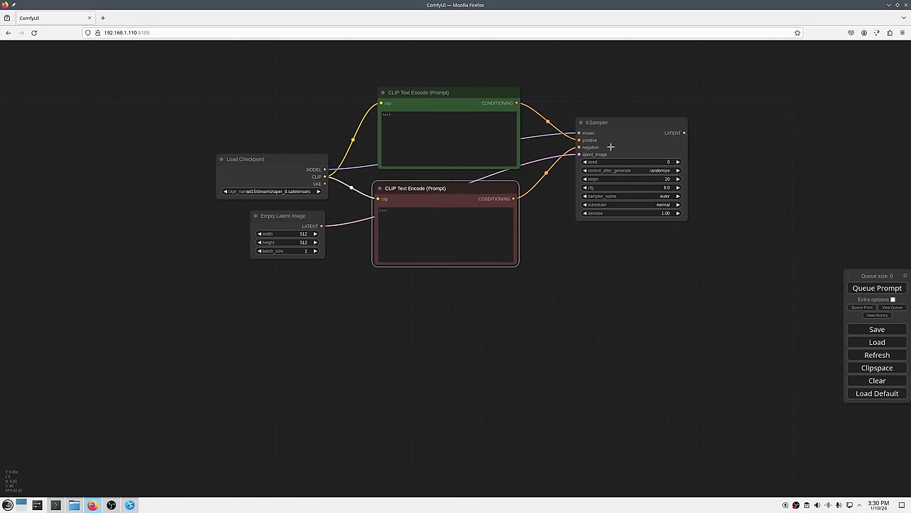
mouse_move(691, 139)
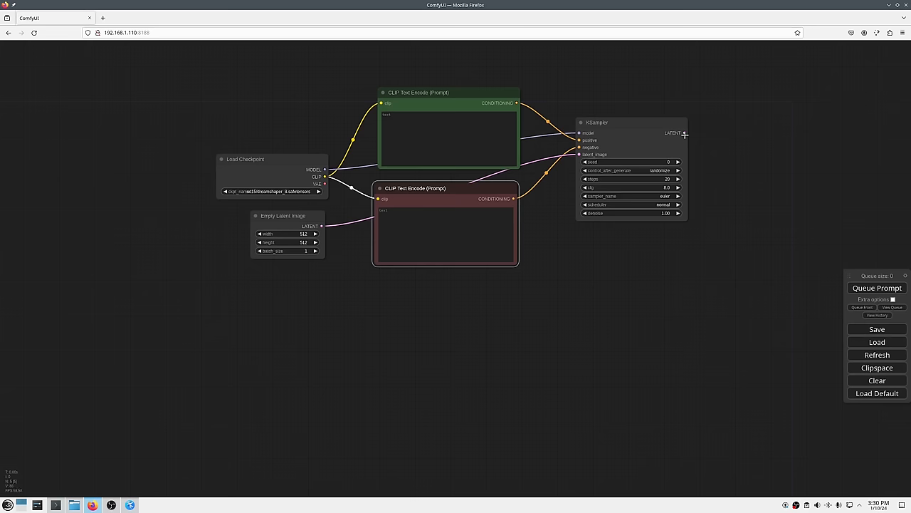
- Route the KSampler's LATENT output onward to a decoding node
drag(683, 134, 746, 140)
text(b)
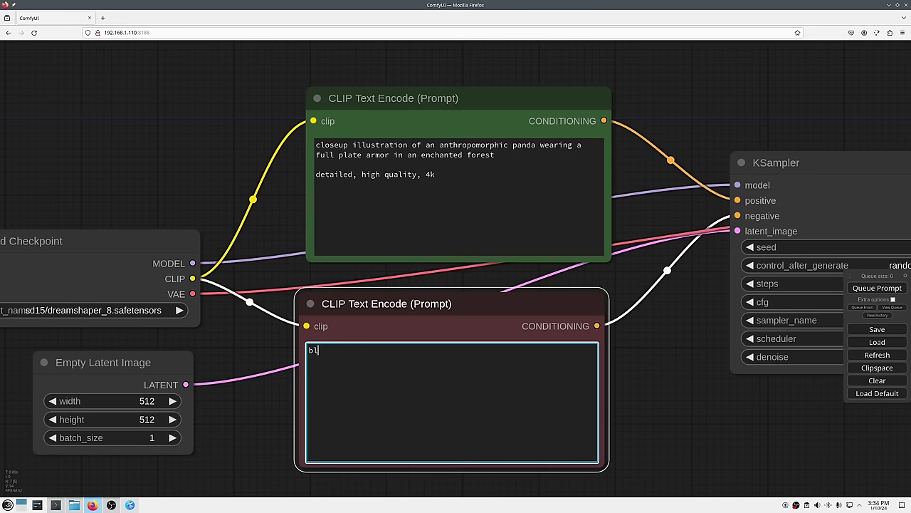
- Fill the negative prompt with 'blurry, horror, distorted, low quality'
text(lurry, horror, distorted,)
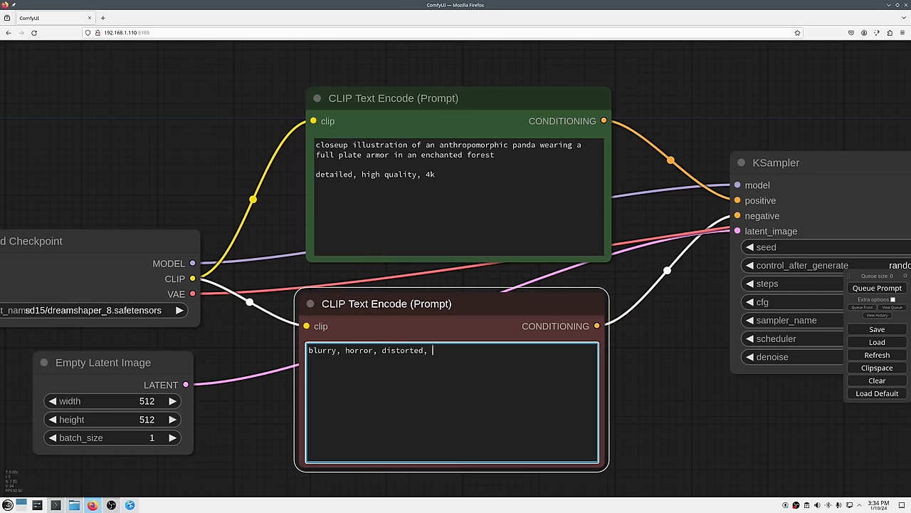
text(low quality)
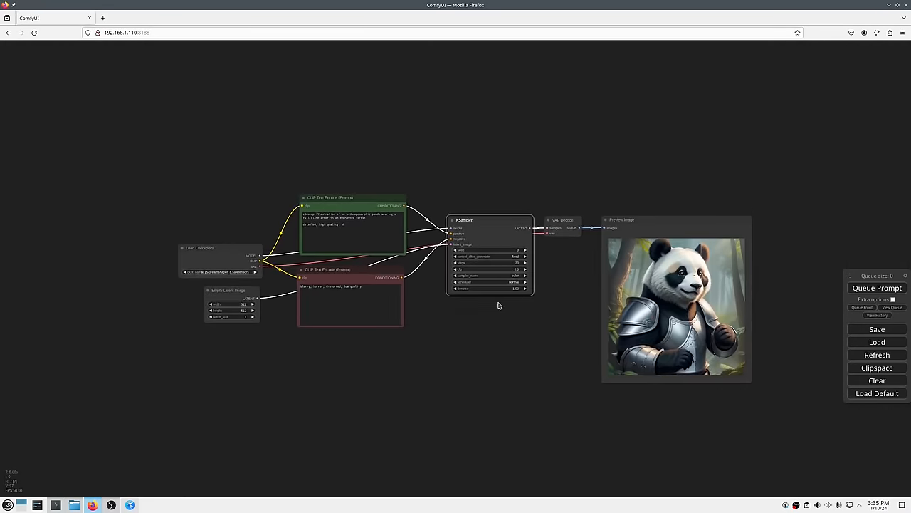
- Select the Empty Latent Image node and queue the workflow to generate panda images
click(878, 288)
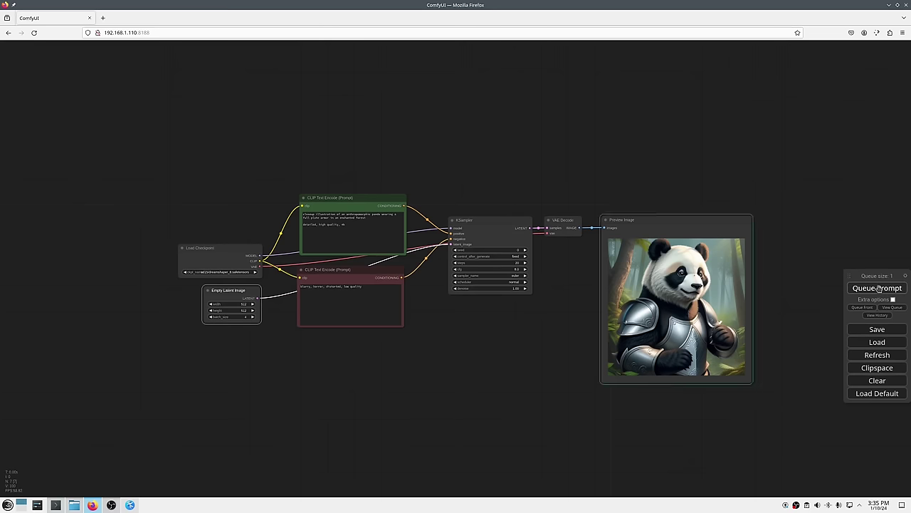
click(877, 288)
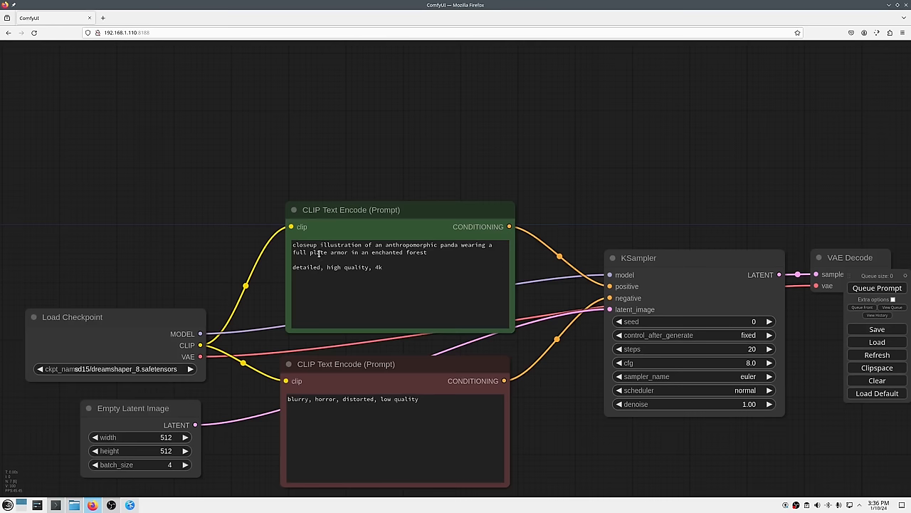
- Adjust the positive panda prompt, queue a batch of four, and inspect the previews
click(391, 252)
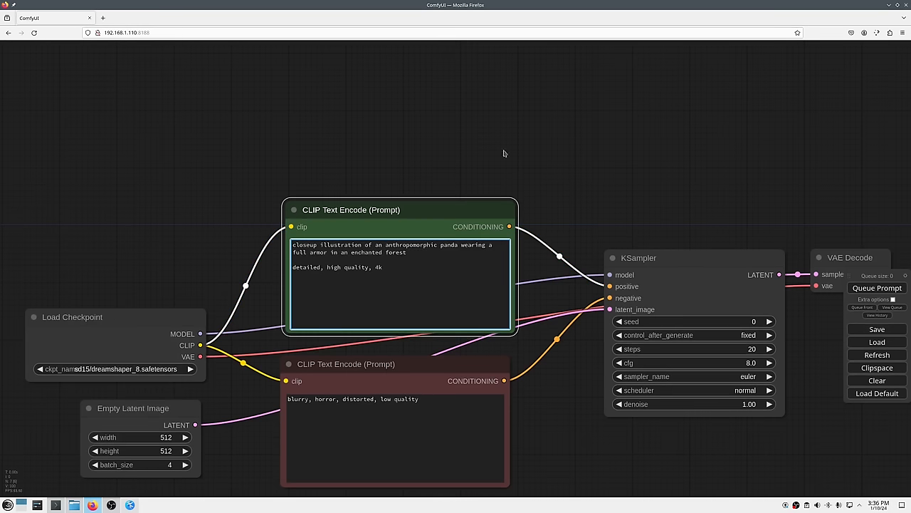
click(877, 287)
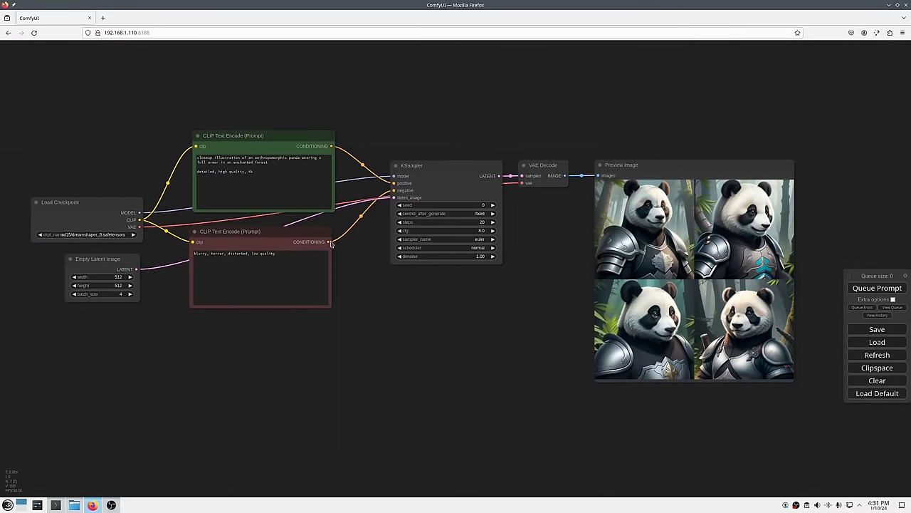
mouse_move(254, 149)
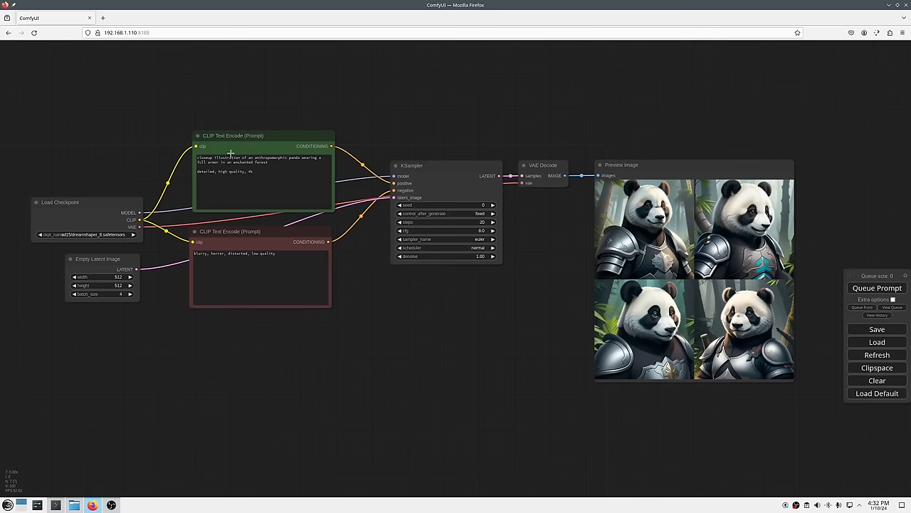
double_click(217, 157)
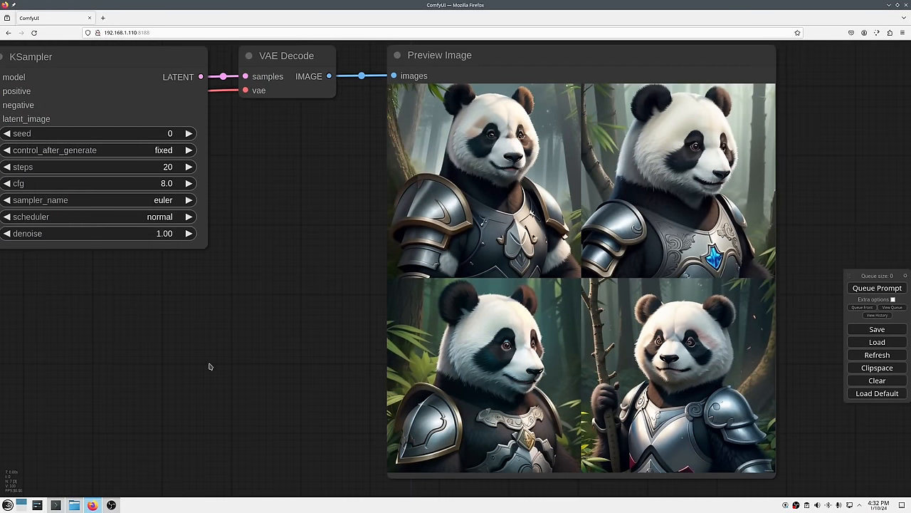
mouse_move(102, 299)
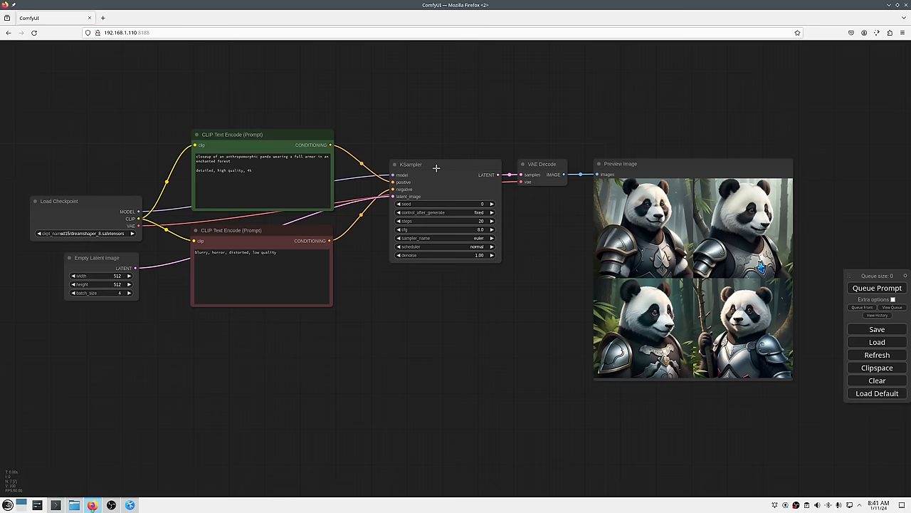
mouse_move(450, 178)
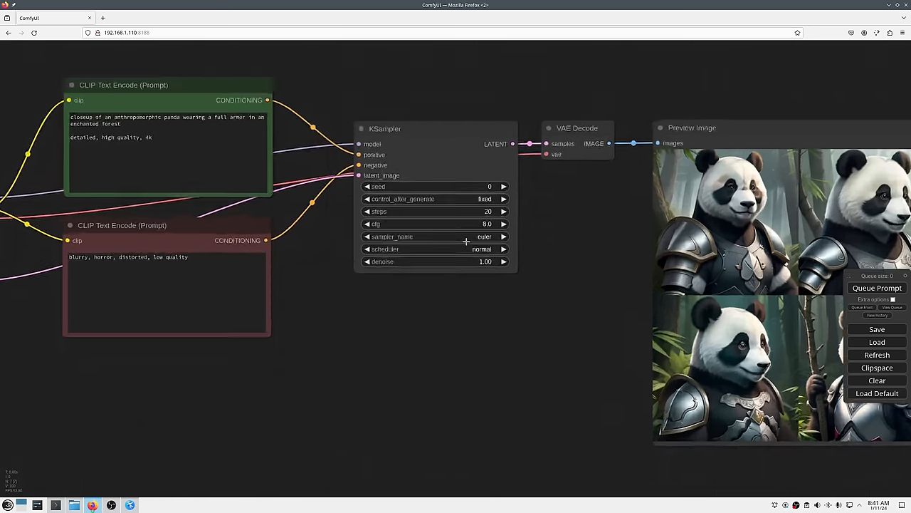
- Reword the positive prompt as a closeup panda in full armor and view the whole graph
click(441, 237)
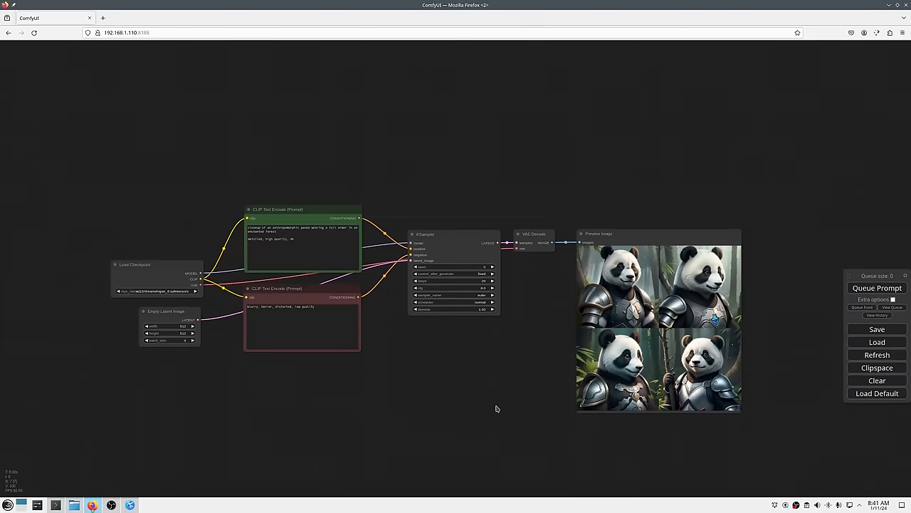
scroll(down, 3)
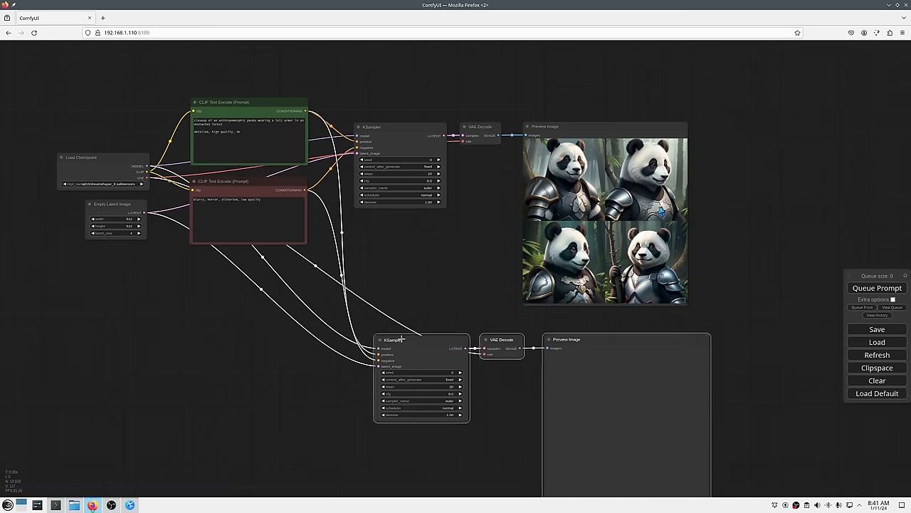
- Paste a connected copy of the sampler chain set to dpmpp_2m with the karras scheduler
key(shift+ctrl+v)
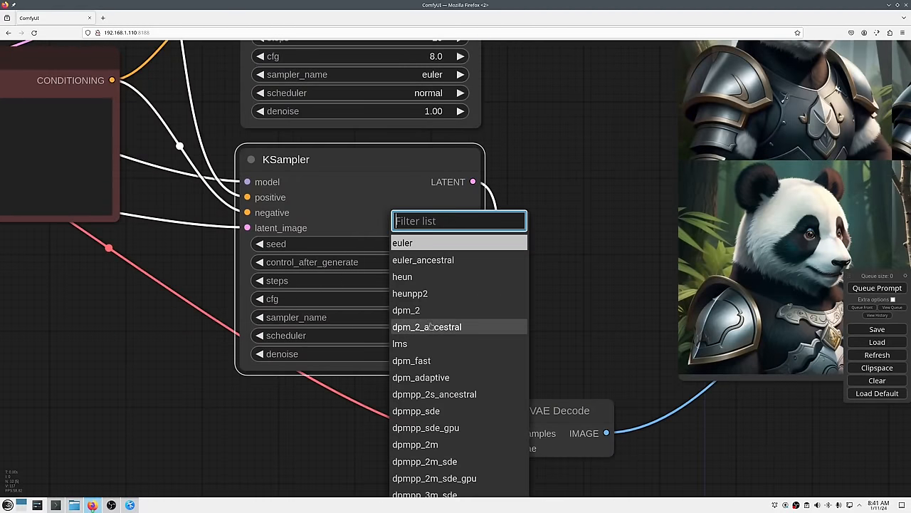
click(416, 445)
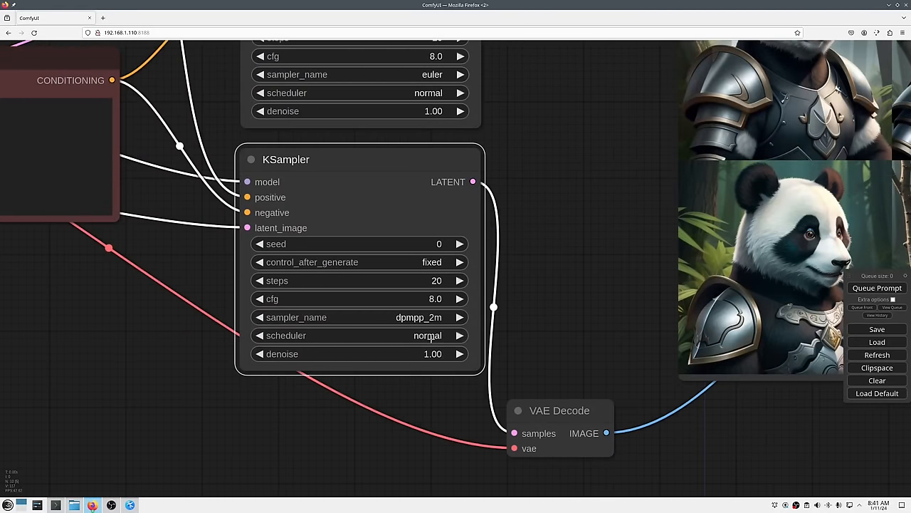
click(427, 336)
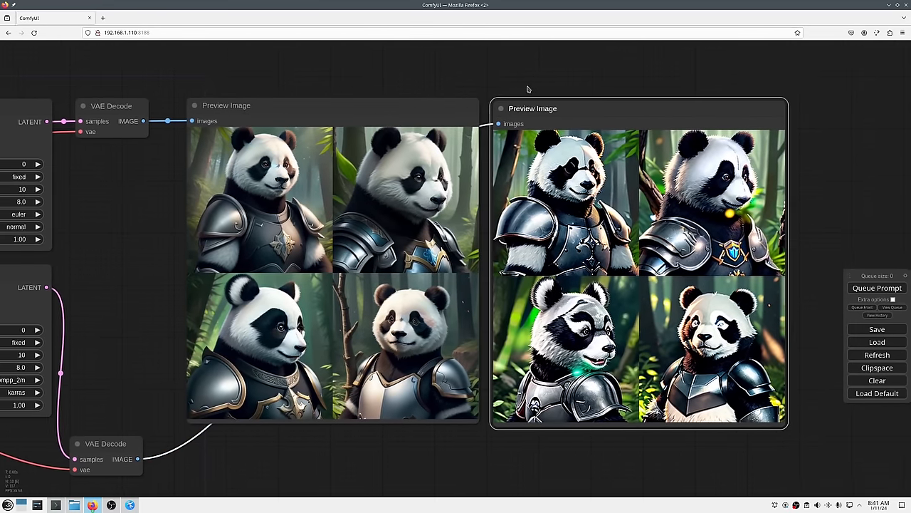
- Enlarge the first panda thumbnail to single-image view (1/4)
click(259, 201)
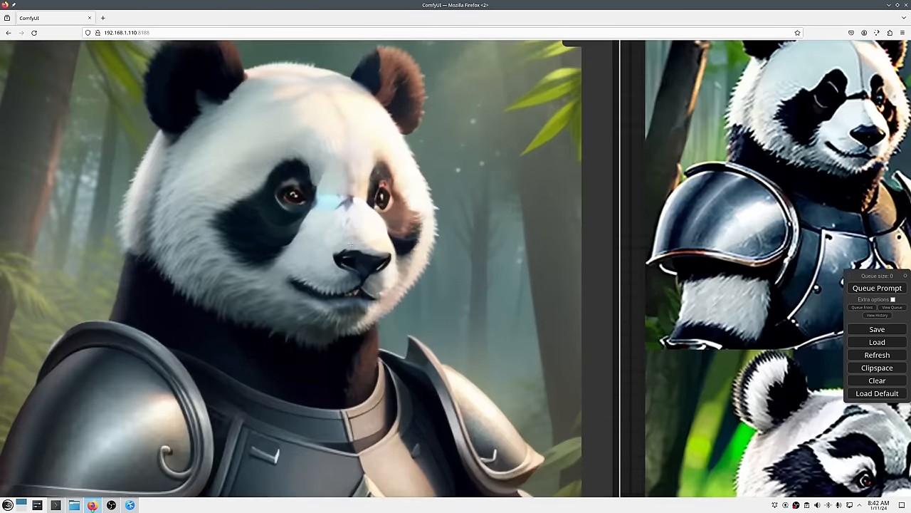
mouse_move(370, 193)
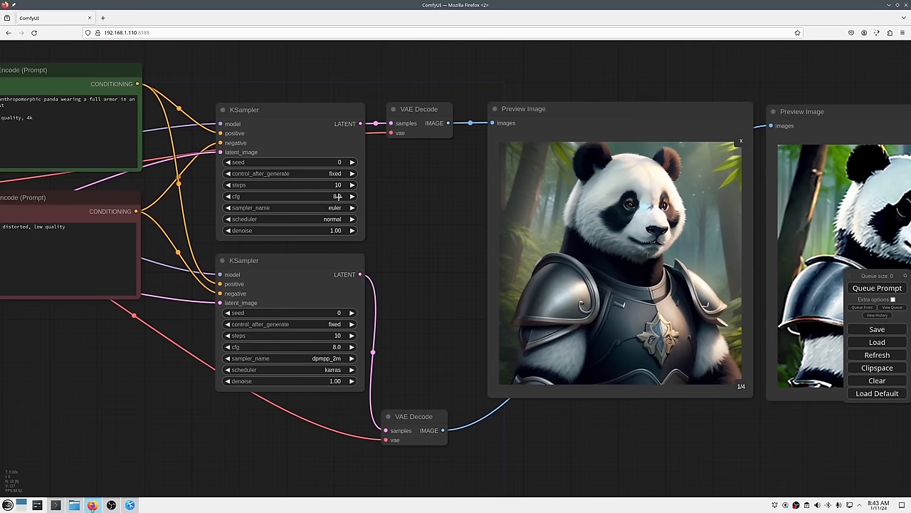
- Show a single image in the second preview and step both previews to image 2/4
click(331, 197)
text(2)
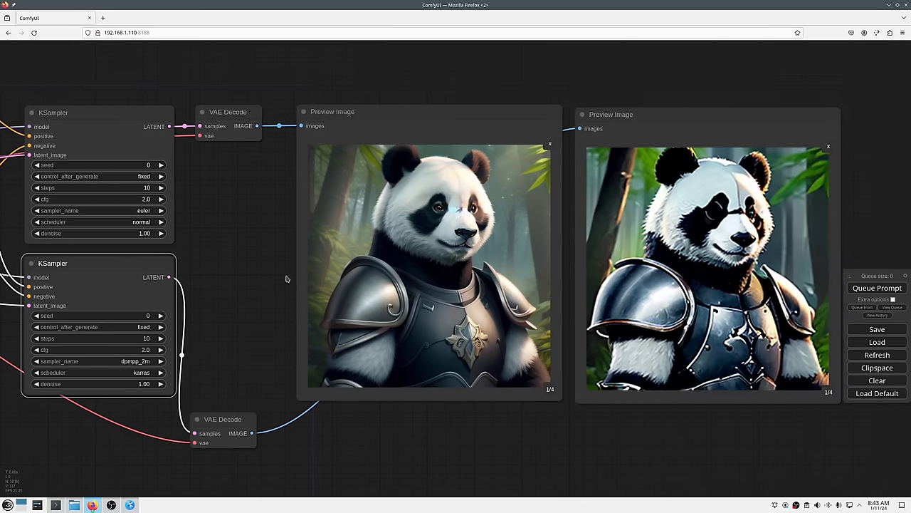
click(877, 288)
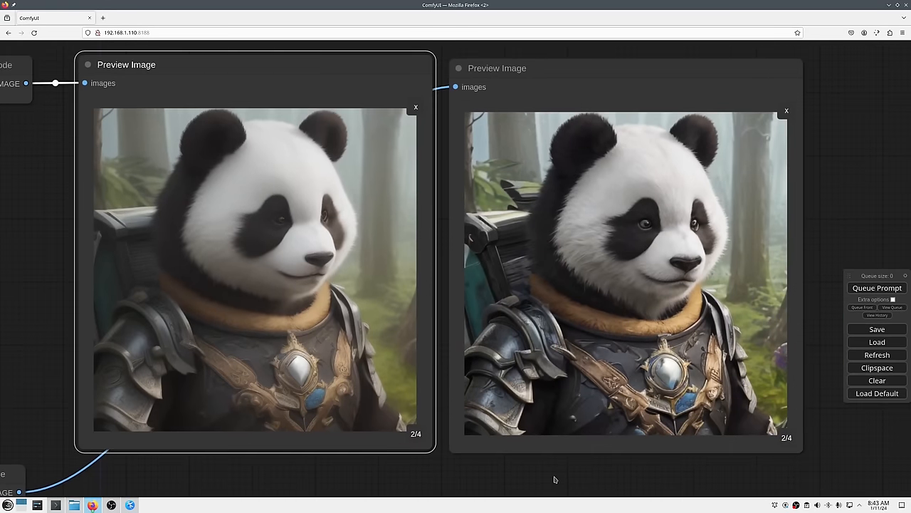
mouse_move(557, 478)
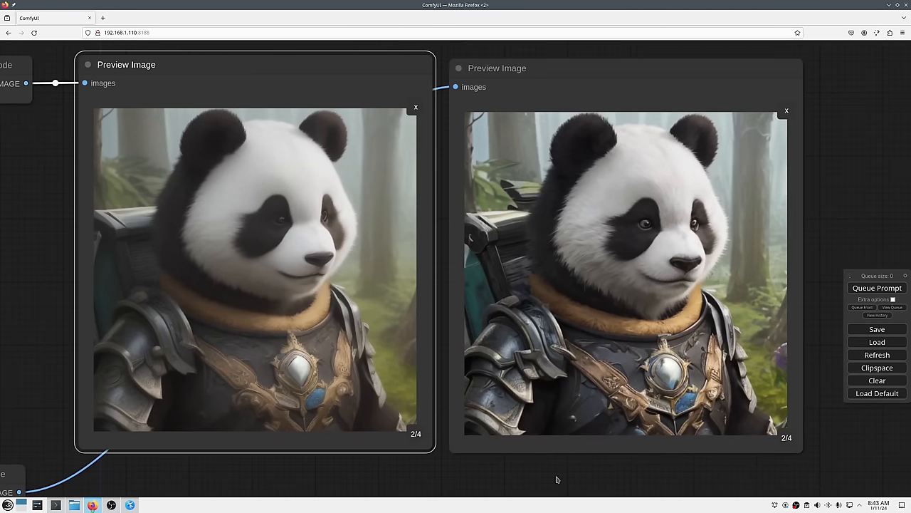
scroll(down, 3)
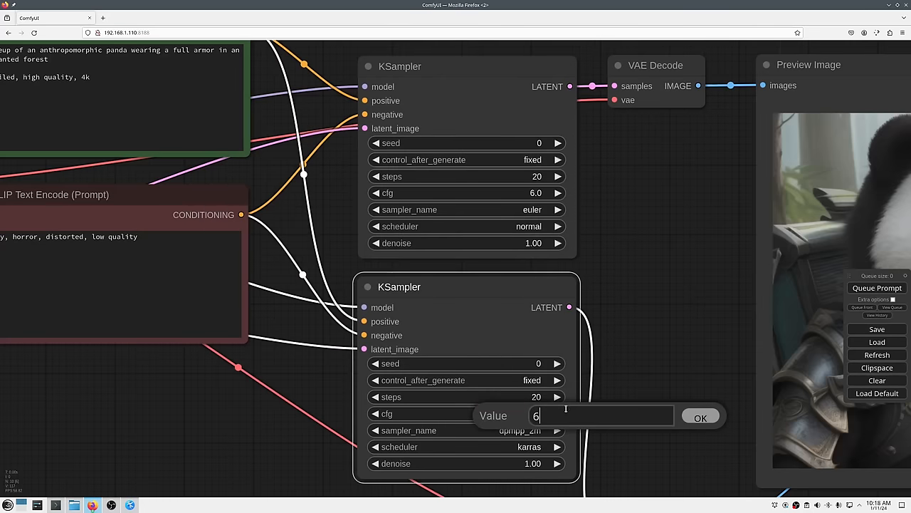
- Confirm CFG 6 on the copied sampler and switch it to dpmpp_2m_sde
click(467, 430)
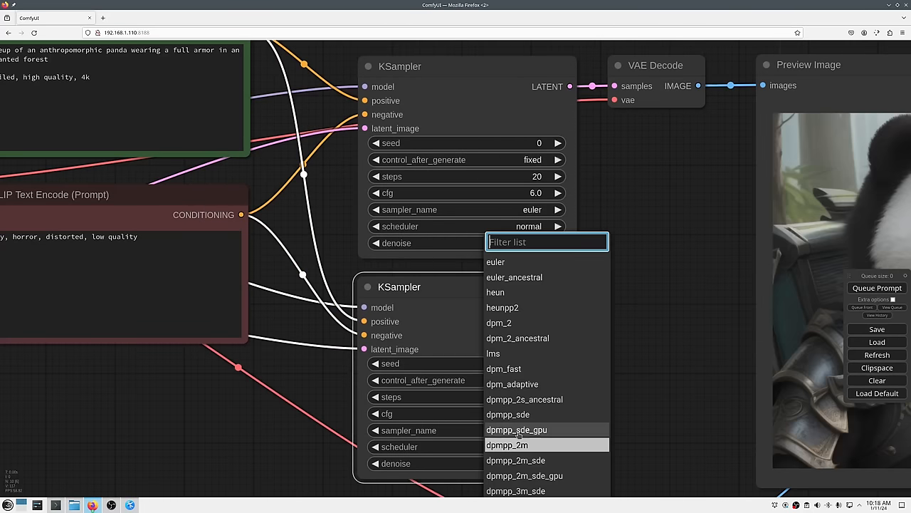
click(534, 460)
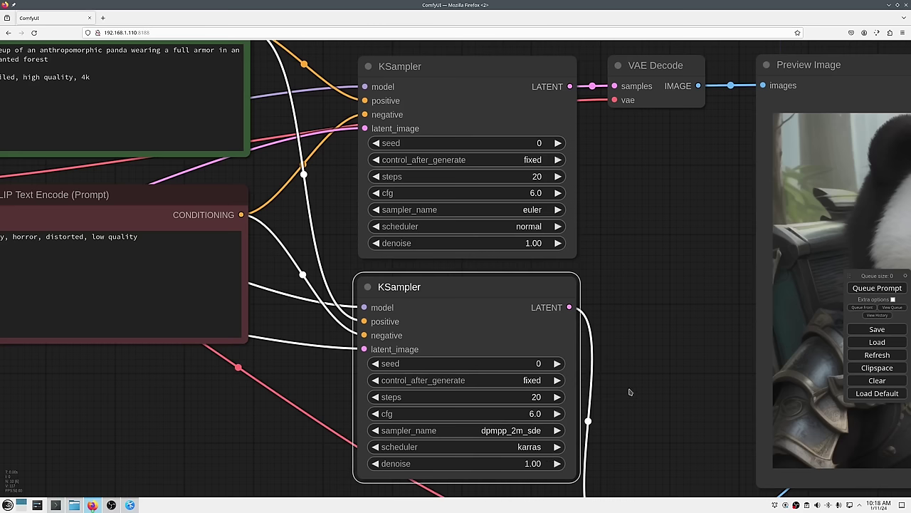
mouse_move(526, 447)
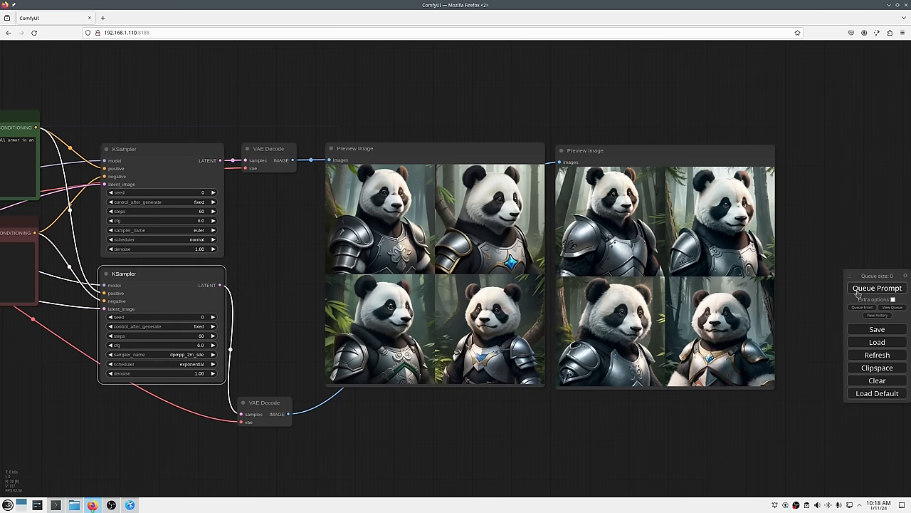
- Queue fresh panda batches from both samplers and raise the euler sampler's steps to 100
click(877, 288)
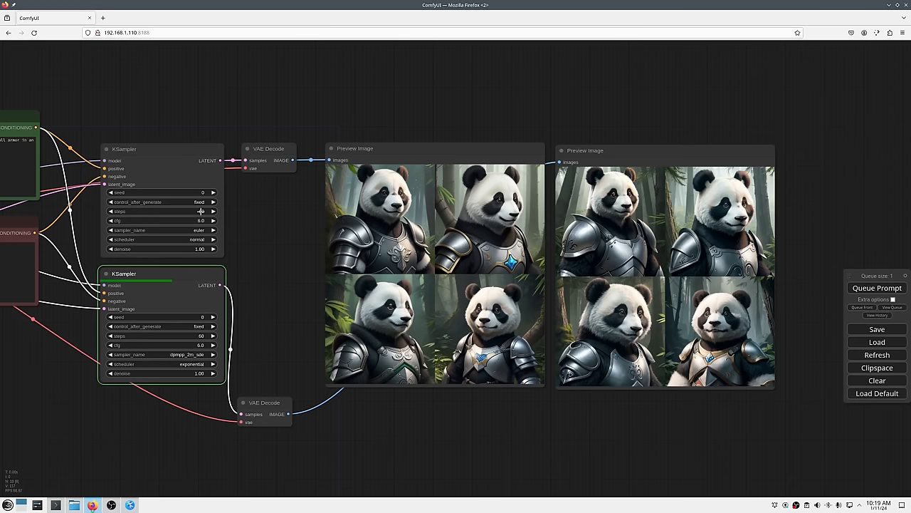
double_click(160, 336)
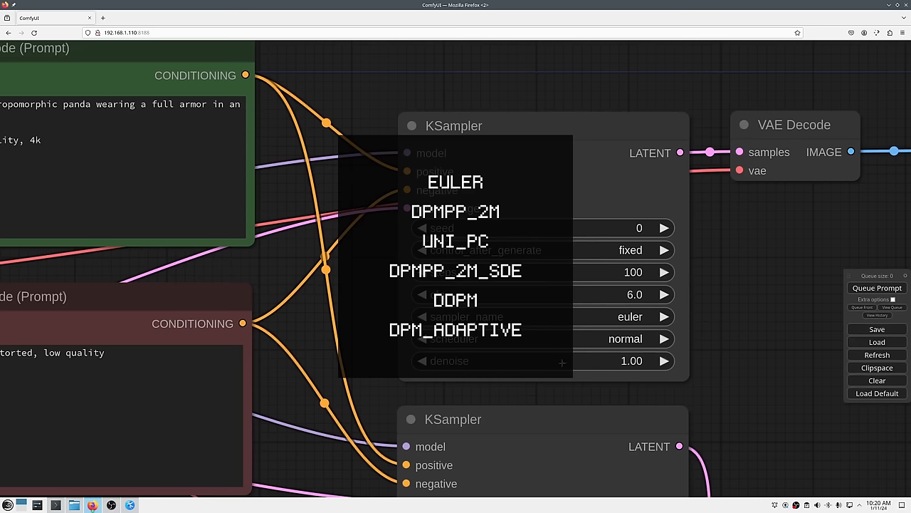
mouse_move(568, 382)
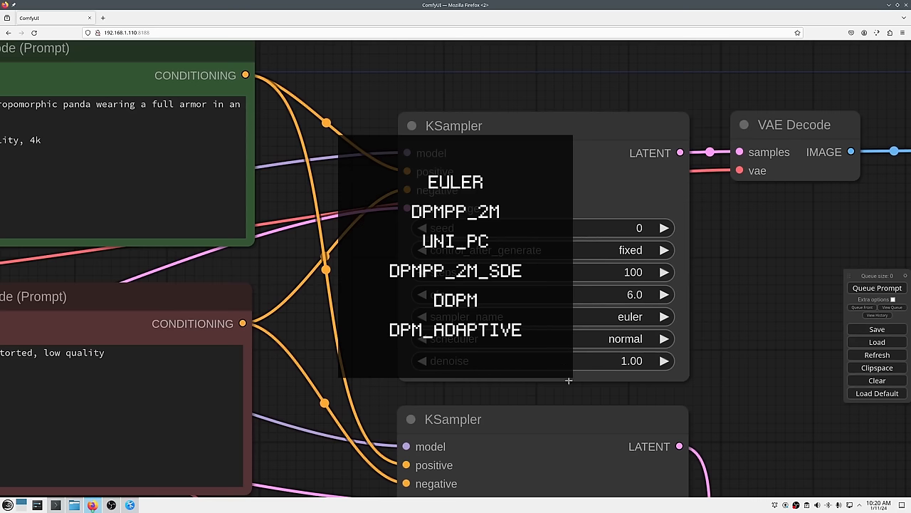
mouse_move(573, 396)
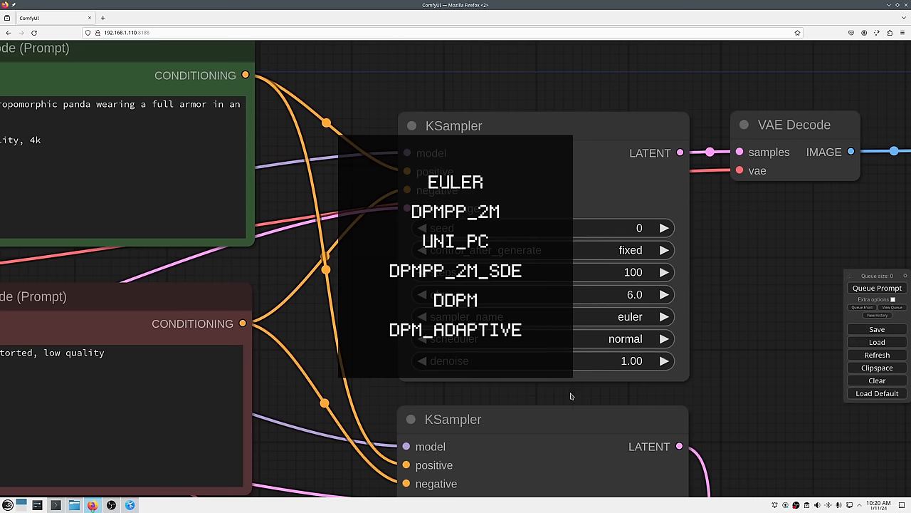
- Reduce the workflow to one dpm_adaptive sampler and search the node list for 'tens'
click(455, 183)
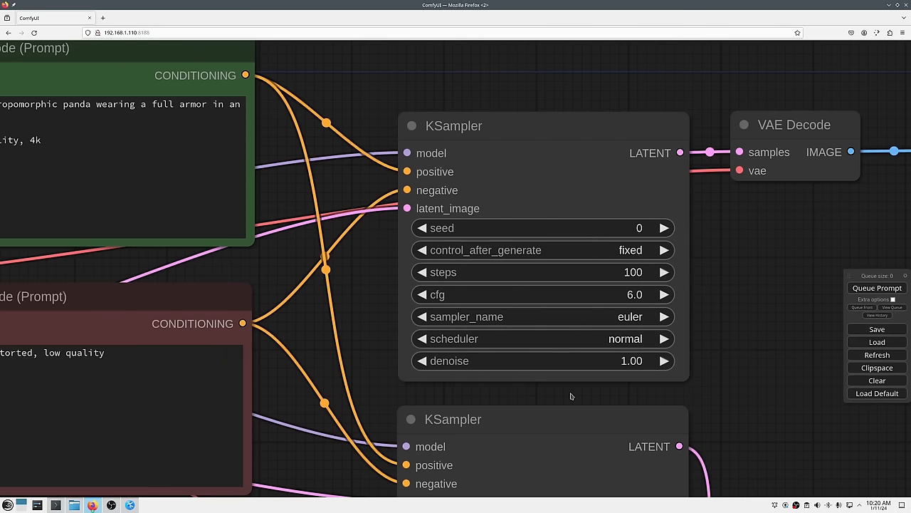
click(542, 339)
text(tens)
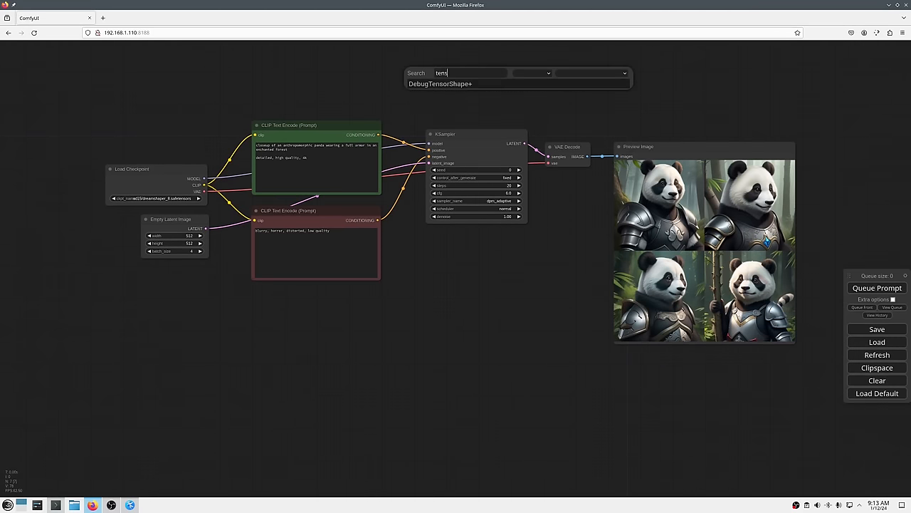
- Add DebugTensorShape+ on the positive conditioning and run it to log shape [1, 77, 768]
click(444, 82)
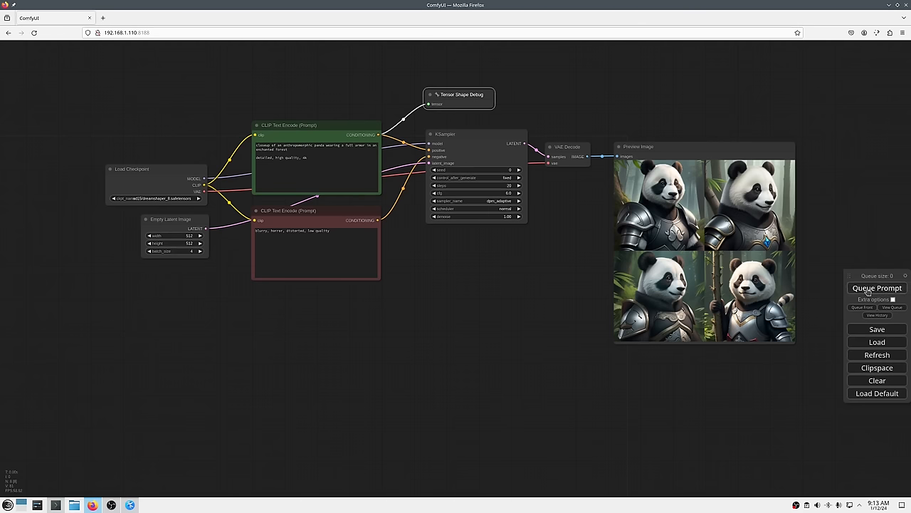
click(877, 287)
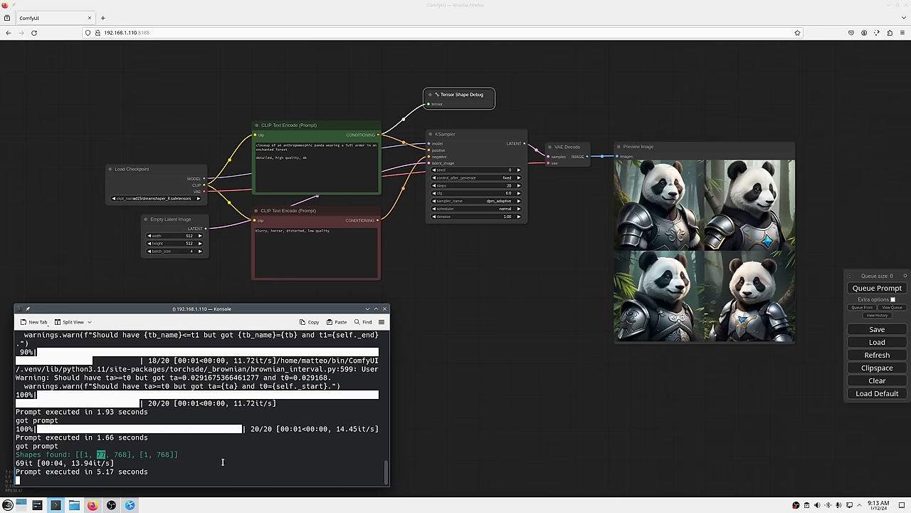
mouse_move(304, 309)
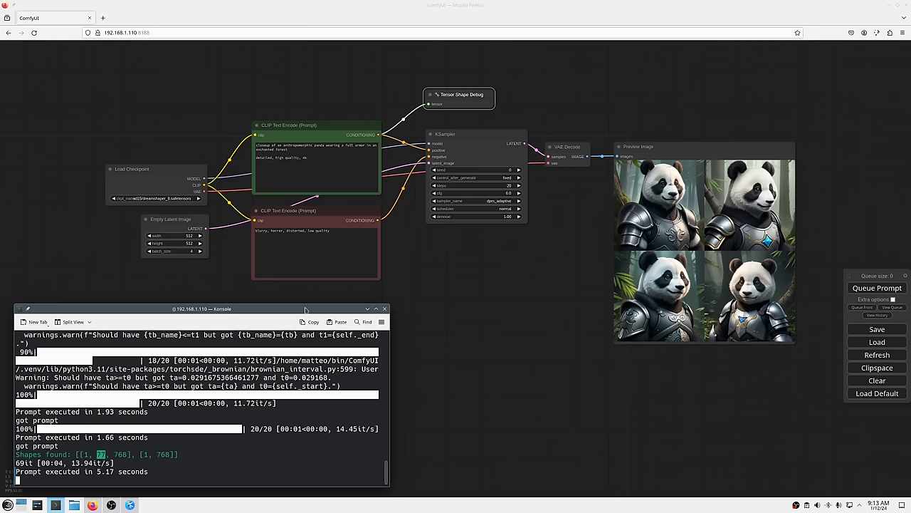
- Keep the console window above others and return to the positive prompt text
right_click(199, 308)
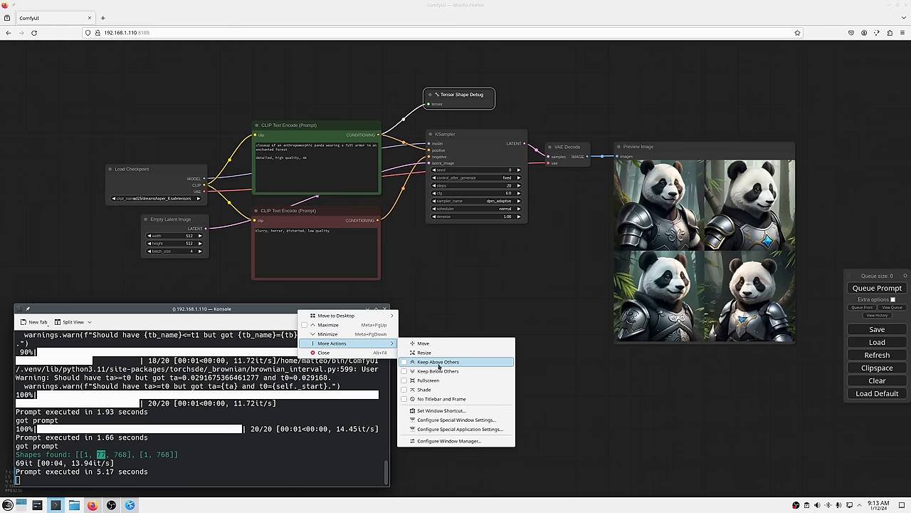
click(310, 160)
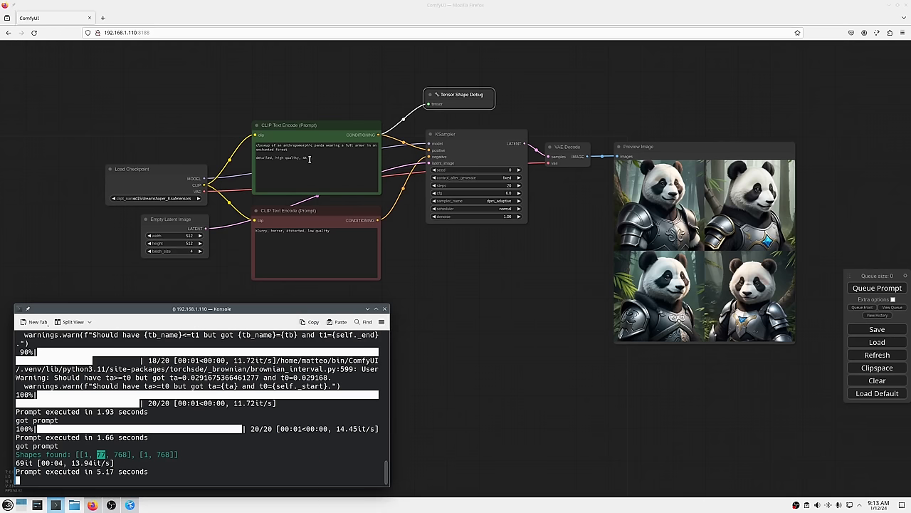
click(309, 159)
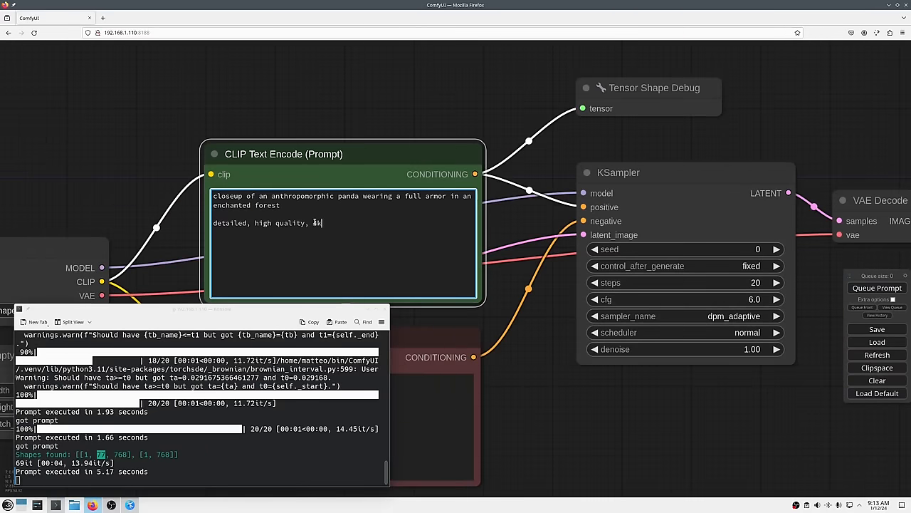
- Select the whole positive prompt to lengthen it with repeated text for a token-shape test
key(ctrl+a)
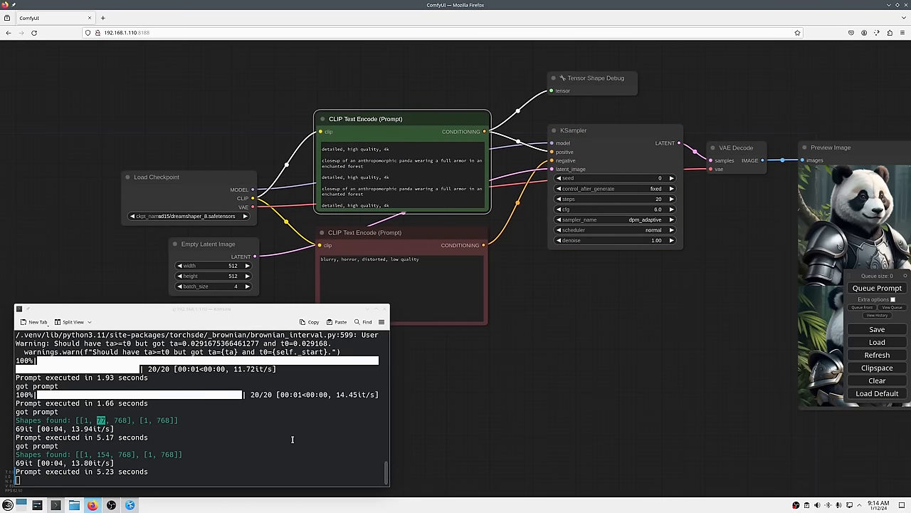
mouse_move(104, 456)
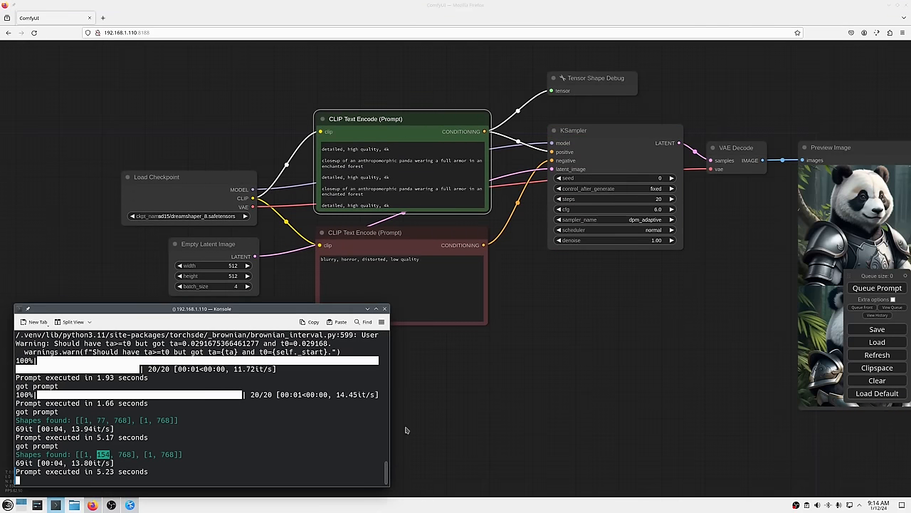
mouse_move(532, 373)
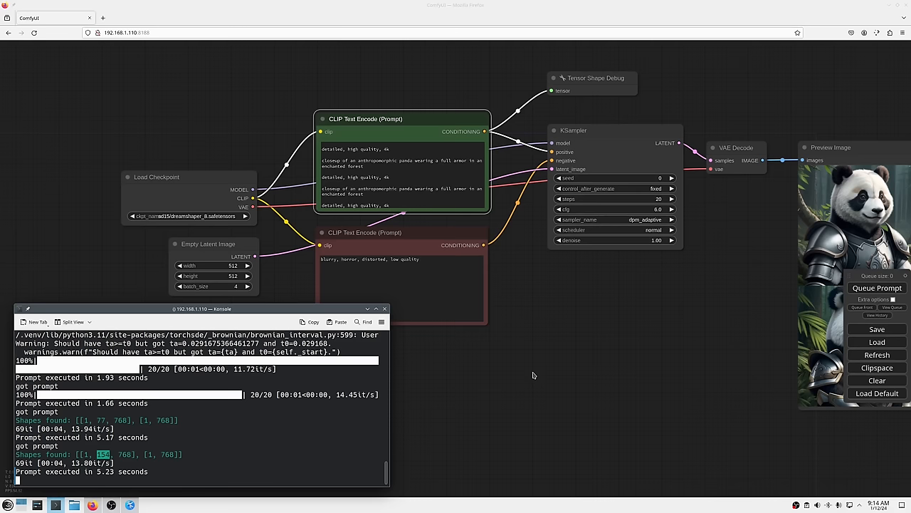
mouse_move(305, 171)
text(and a red scarf )
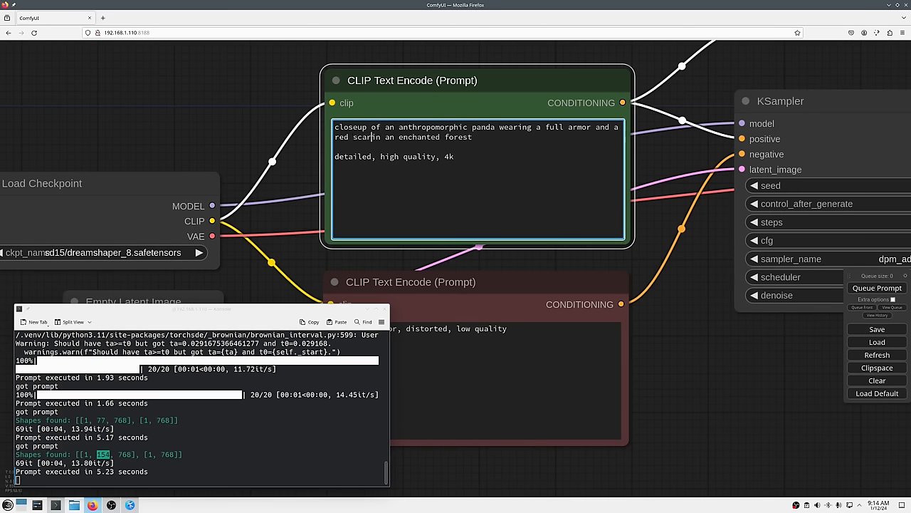
- Queue the red-scarf armored panda prompt to generate a fresh batch of previews
click(877, 287)
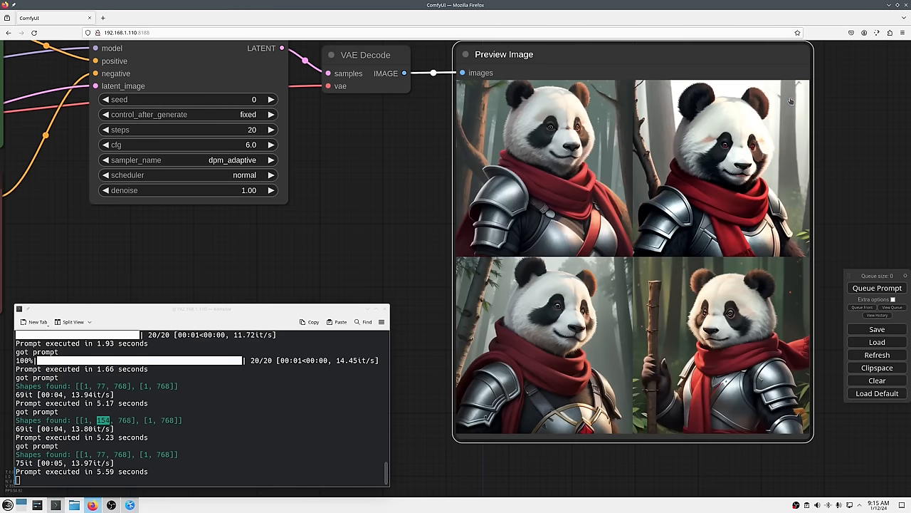
mouse_move(548, 168)
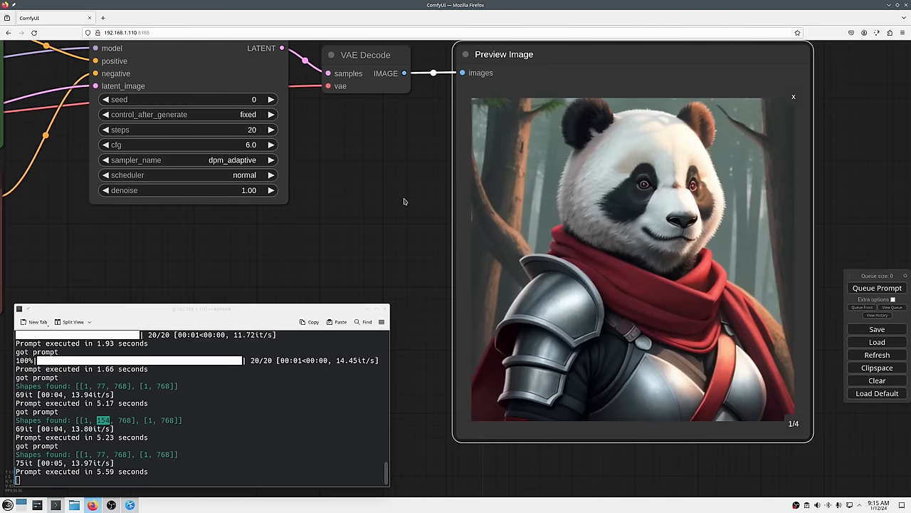
mouse_move(367, 193)
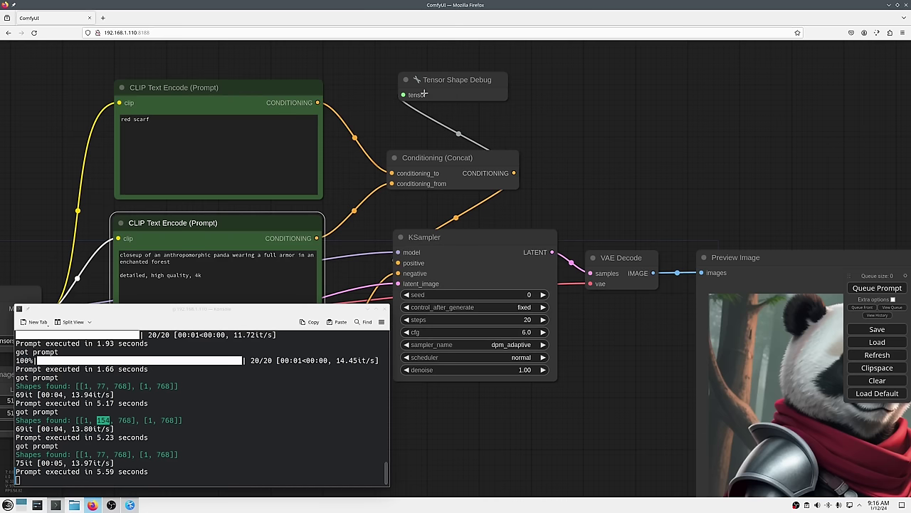
mouse_move(652, 190)
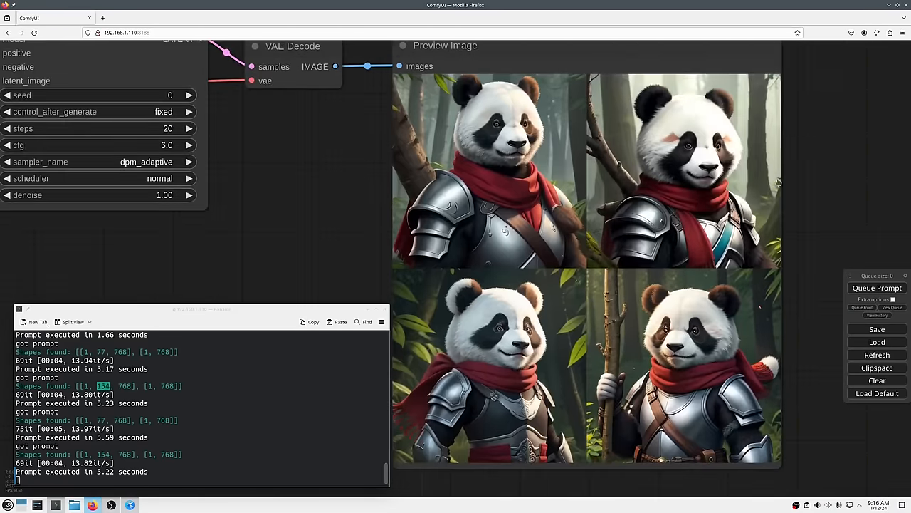
- Enlarge the fourth armoured panda thumbnail in the Preview Image node
click(683, 171)
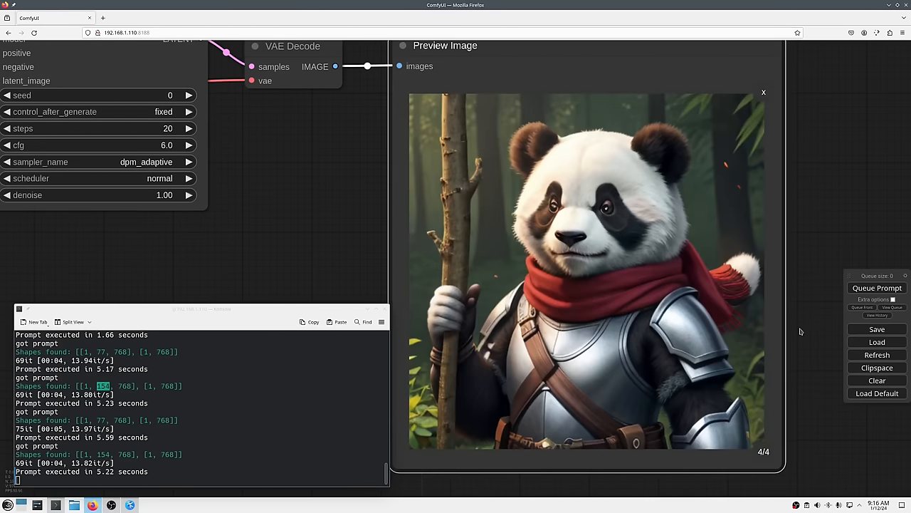
mouse_move(303, 452)
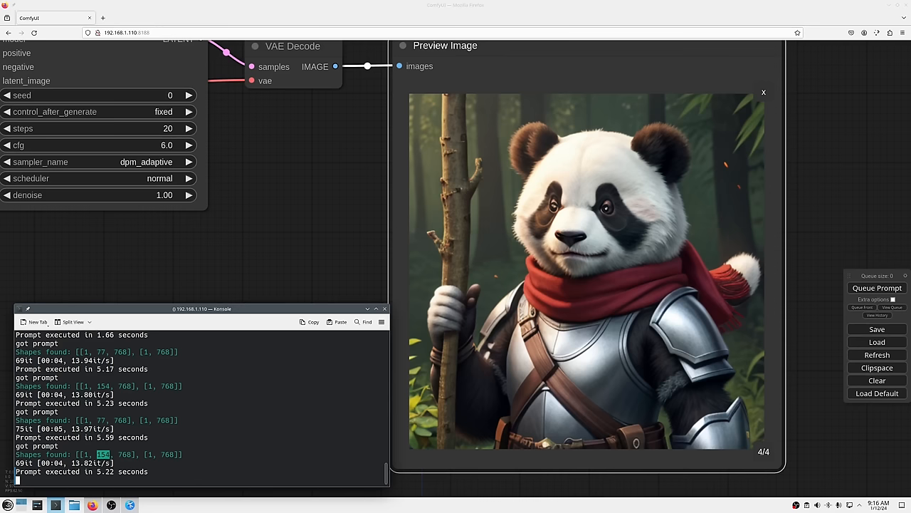
mouse_move(123, 485)
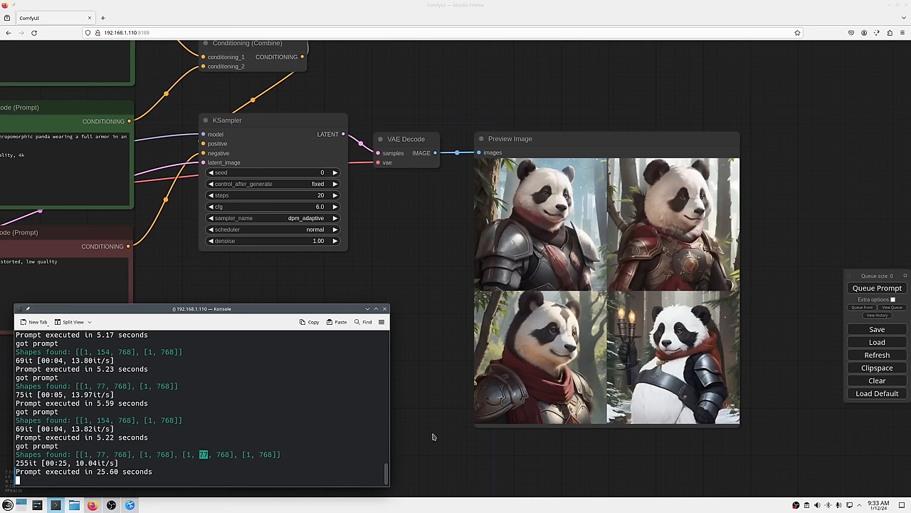
mouse_move(593, 439)
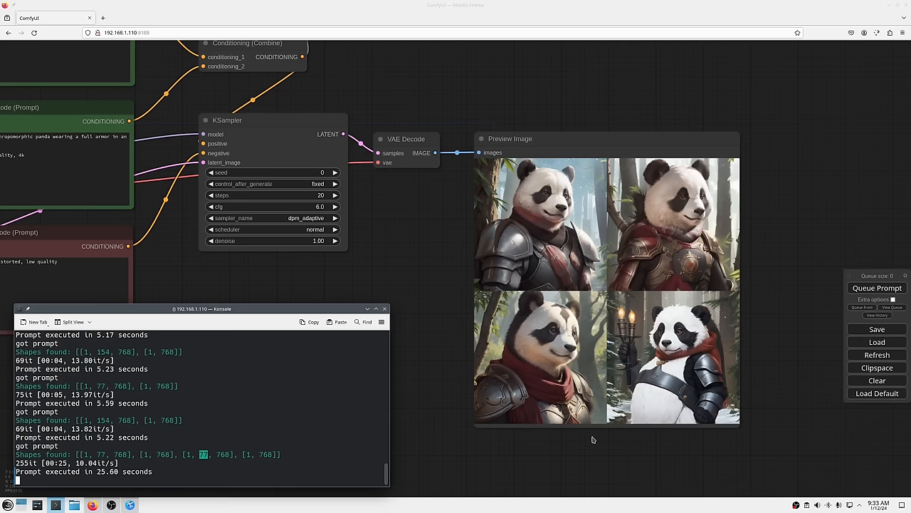
mouse_move(620, 445)
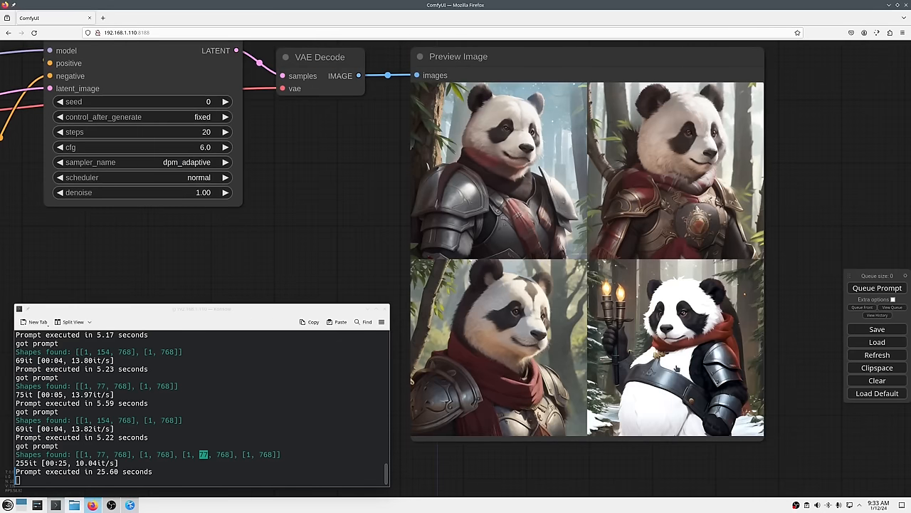
- Enlarge the fourth panda preview, then begin editing the first CLIP Text Encode prompt
click(675, 349)
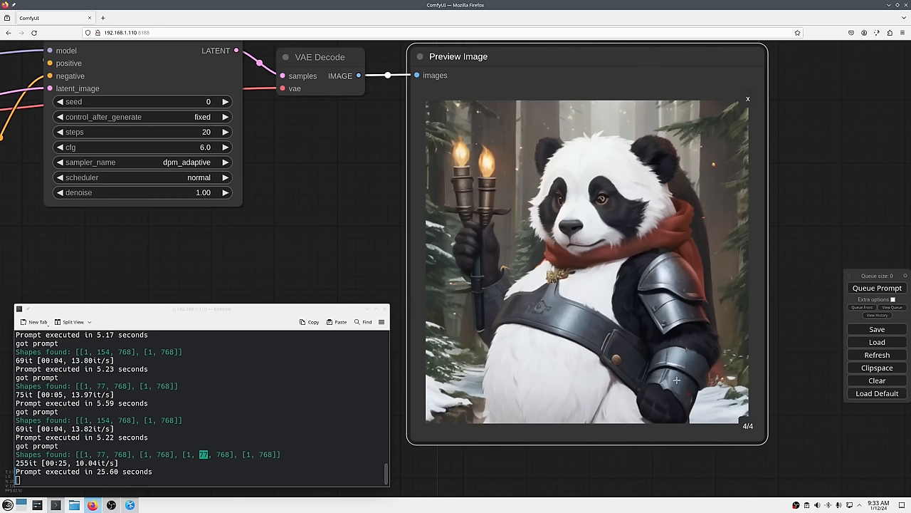
mouse_move(570, 467)
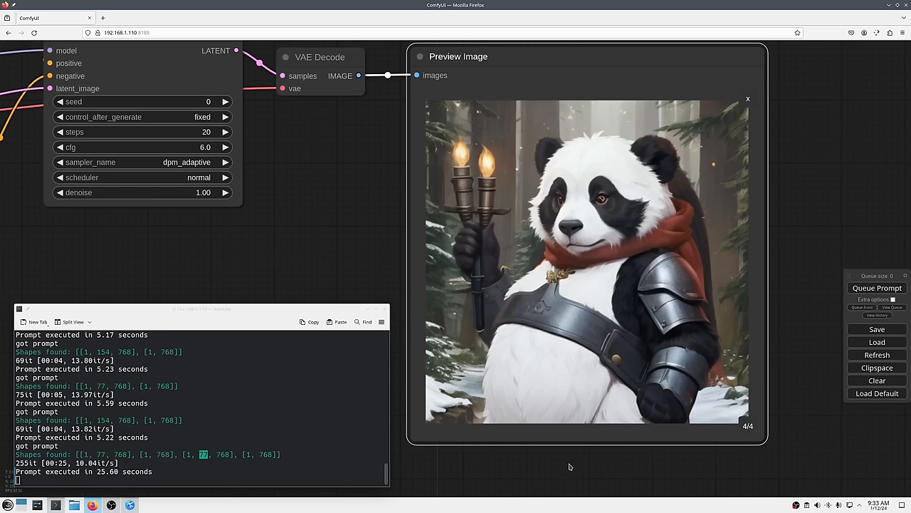
mouse_move(564, 470)
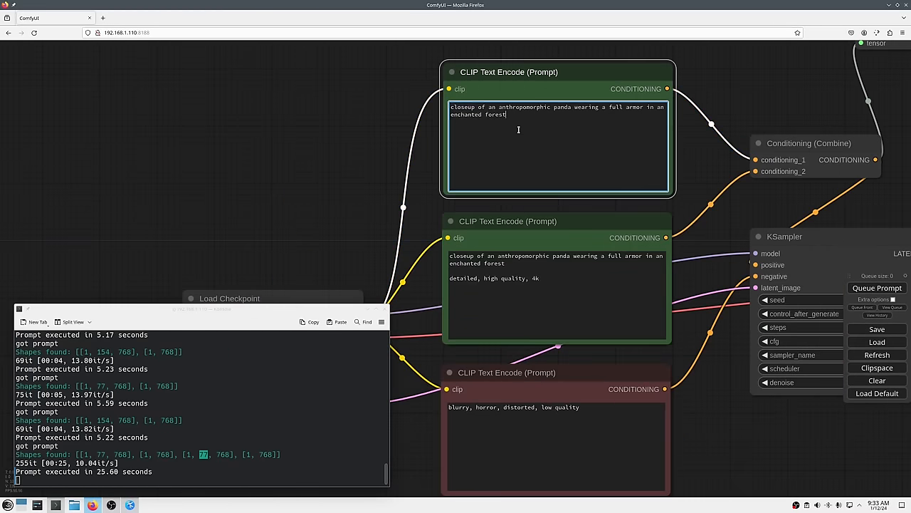
double_click(626, 107)
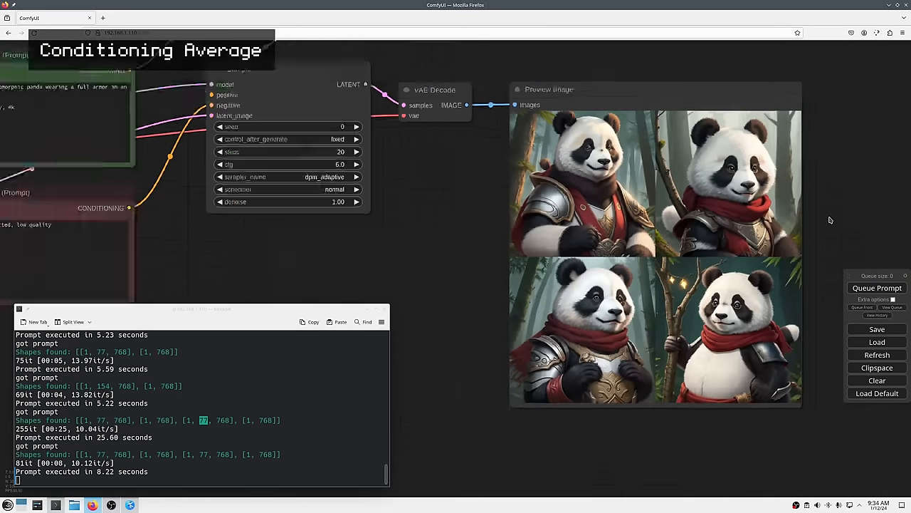
- Add a ConditioningAverage node averaging the red-scarf and full-armor panda prompts
scroll(down, 3)
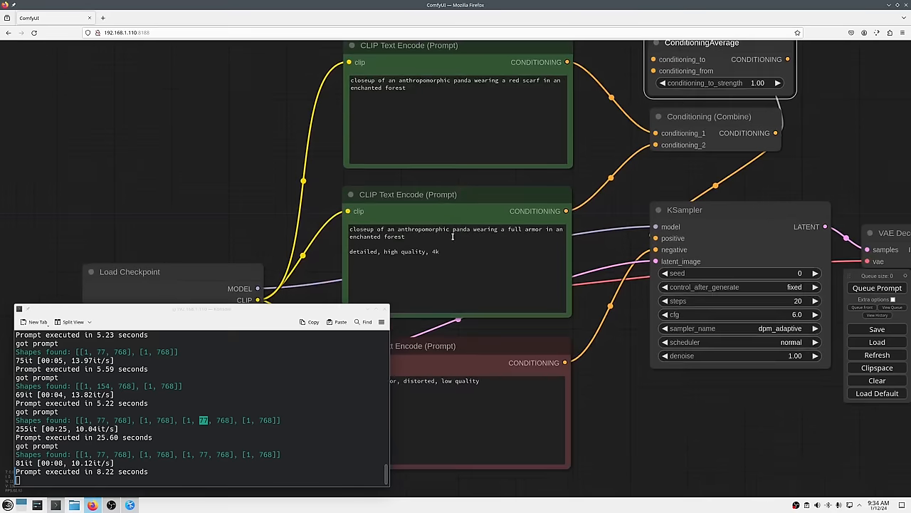
click(455, 229)
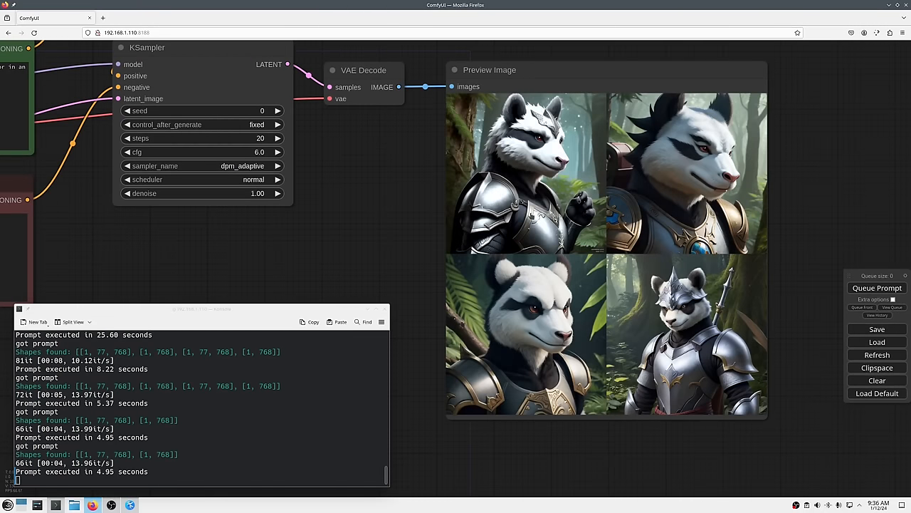
- Enlarge the first armoured creature thumbnail in the Preview Image node
click(525, 174)
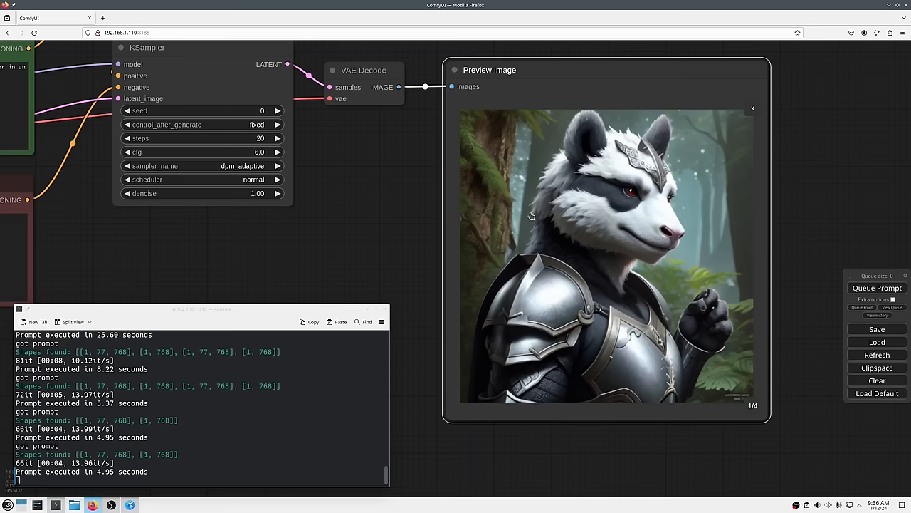
mouse_move(399, 231)
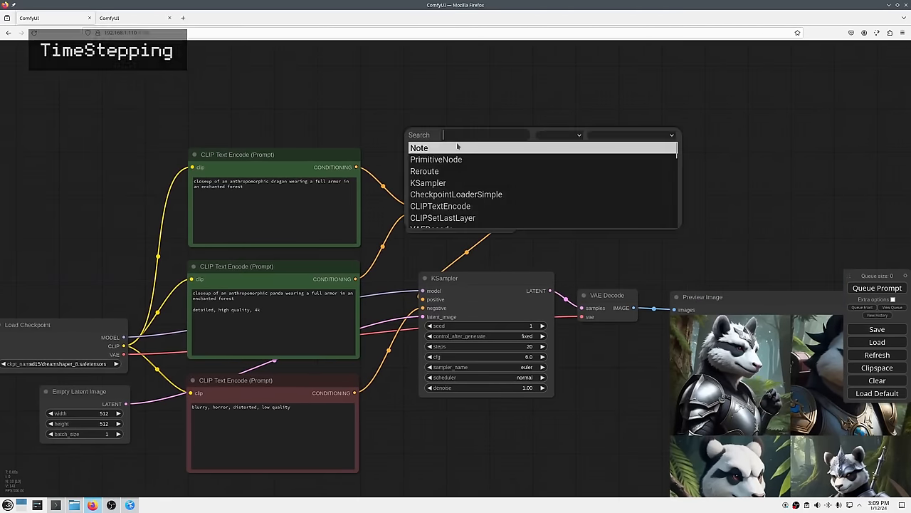
- Add a ConditioningSetTimestepRange node from the search results for the village prompts
click(441, 146)
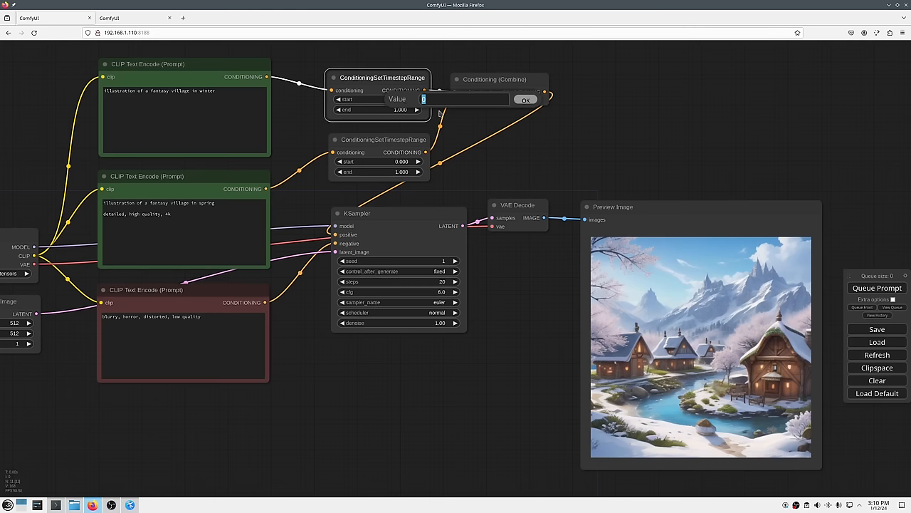
- Set the winter range to 0.3–1.0 and spring to 0.0–0.7, then regenerate the village
text(.200)
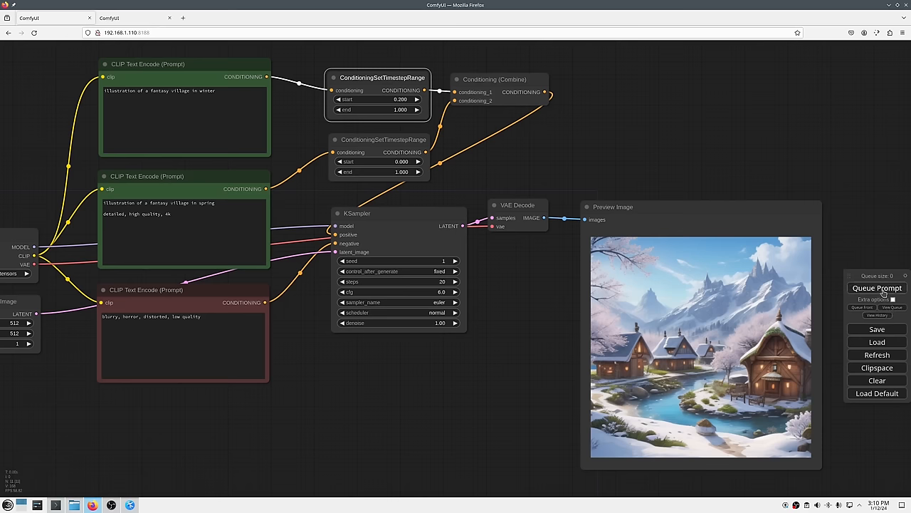
click(877, 287)
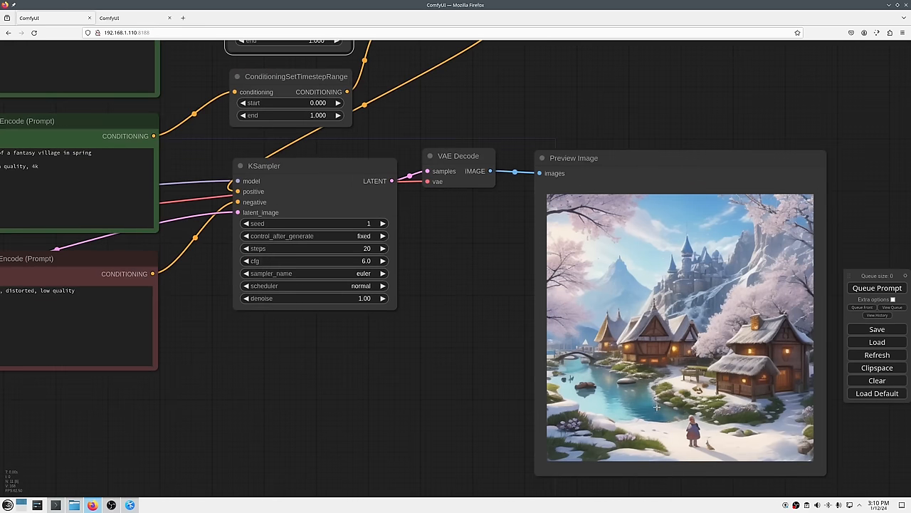
mouse_move(658, 406)
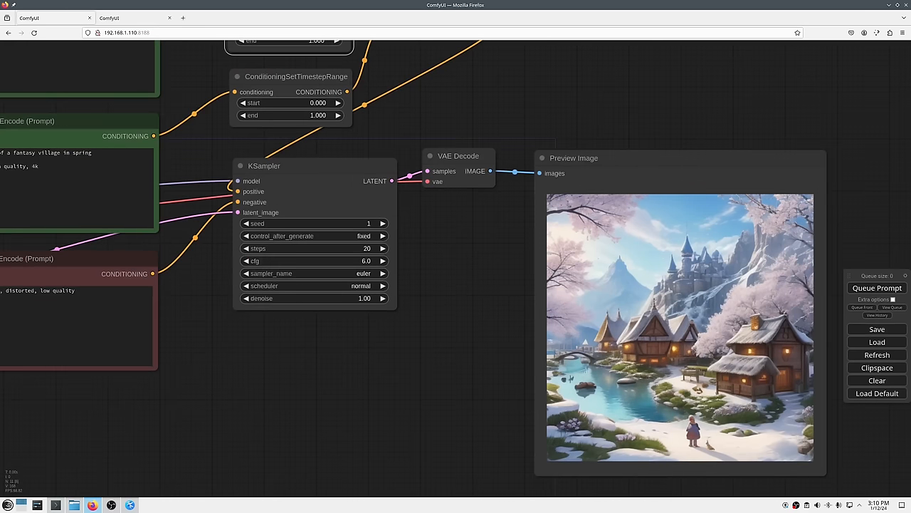
mouse_move(479, 265)
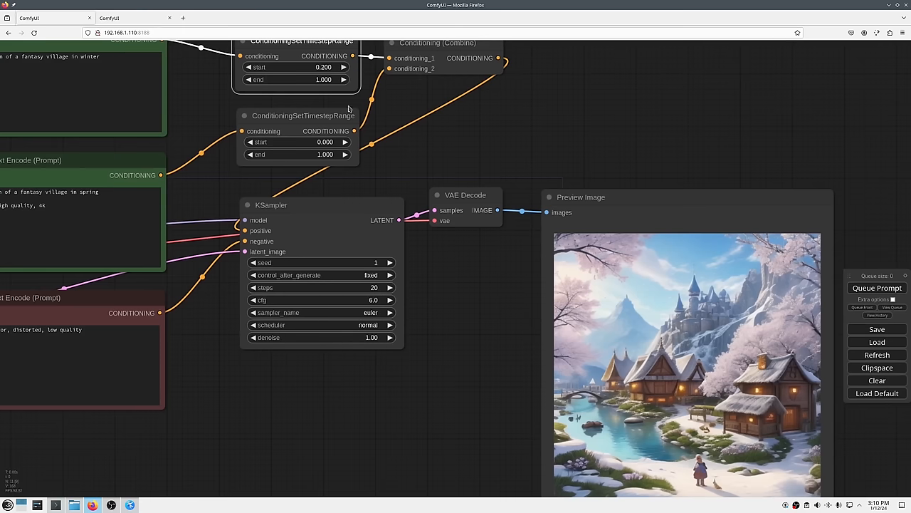
click(344, 68)
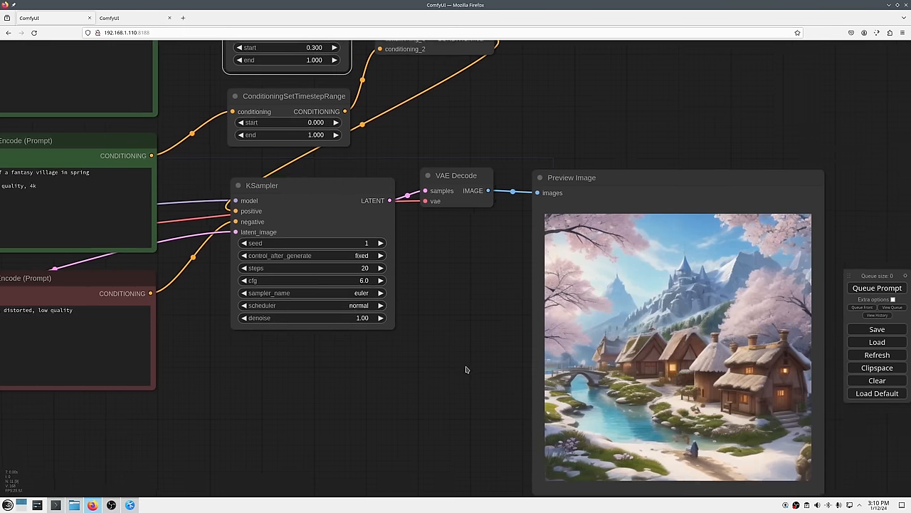
drag(467, 370, 462, 298)
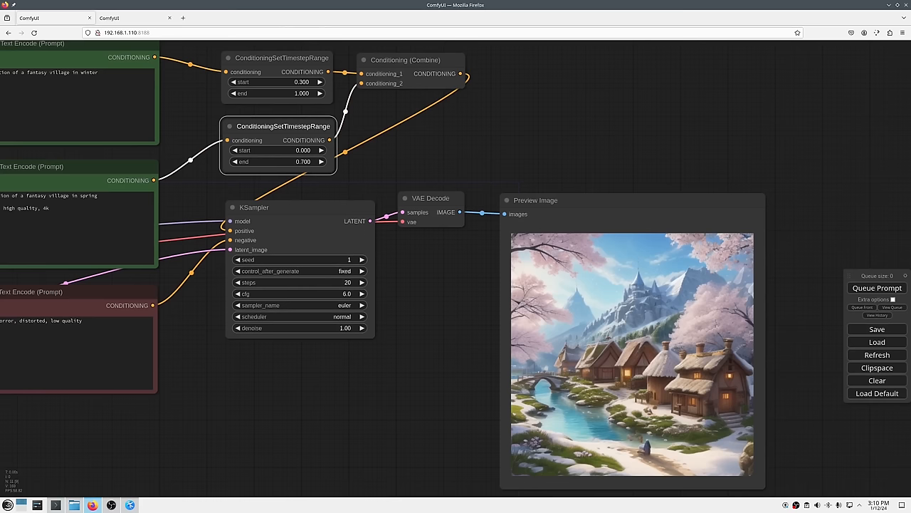
click(877, 288)
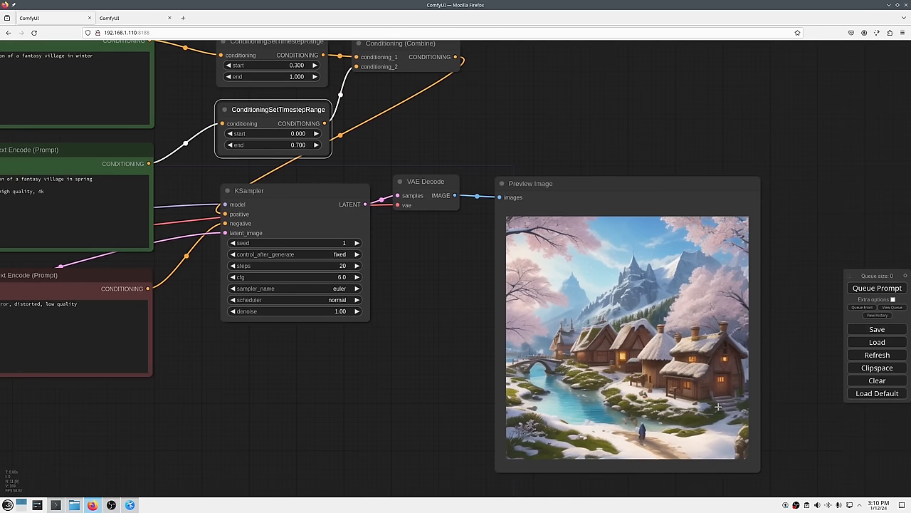
mouse_move(712, 408)
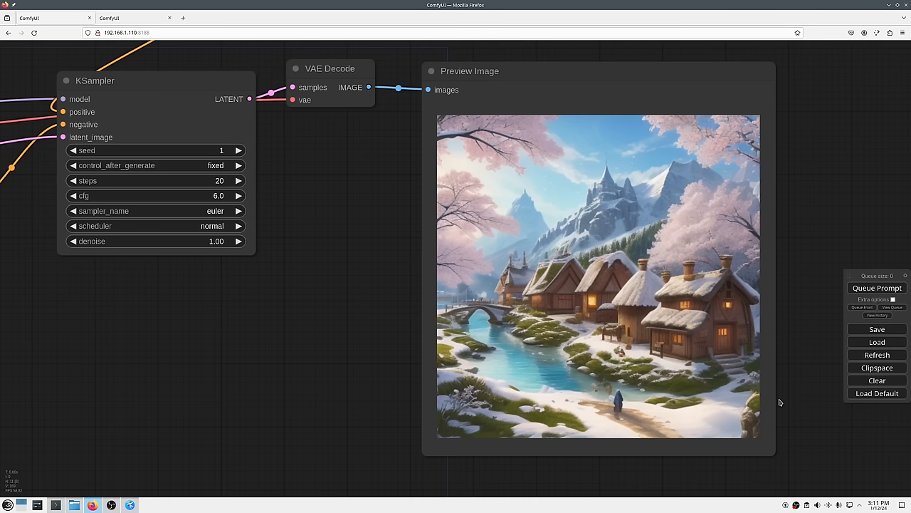
mouse_move(780, 402)
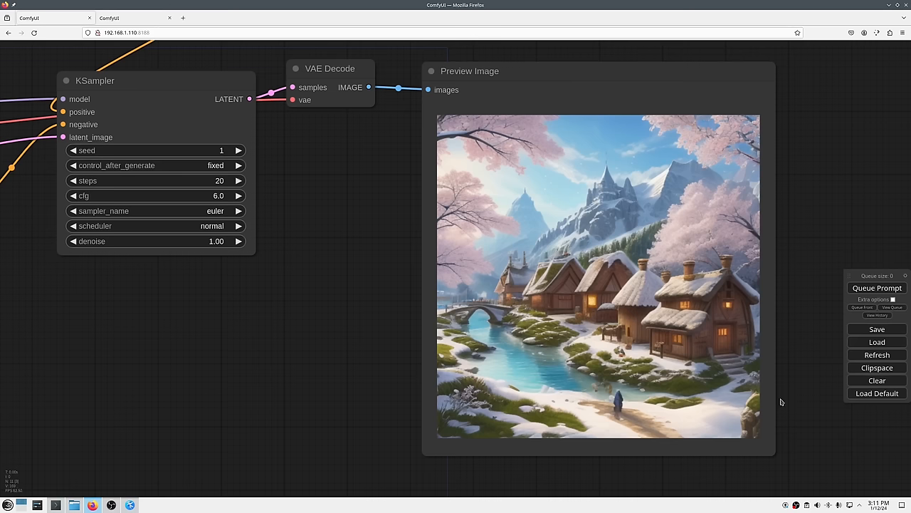
mouse_move(814, 367)
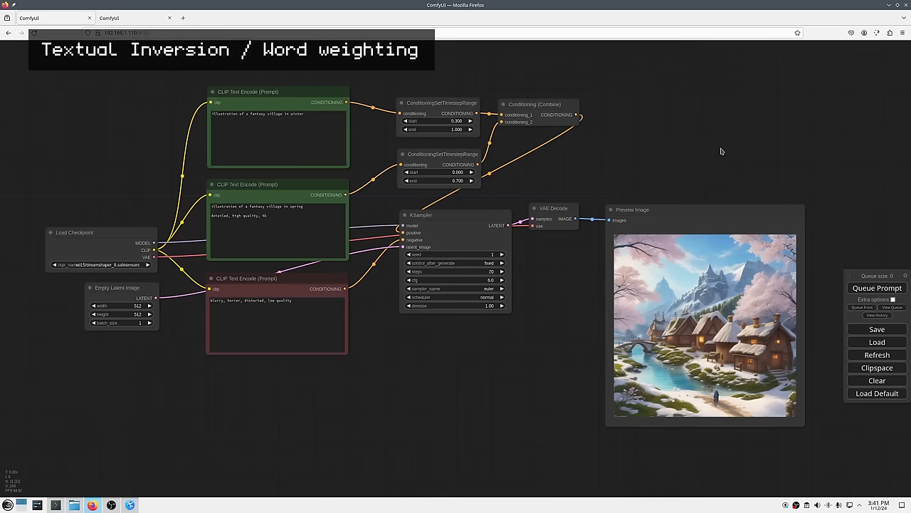
mouse_move(524, 353)
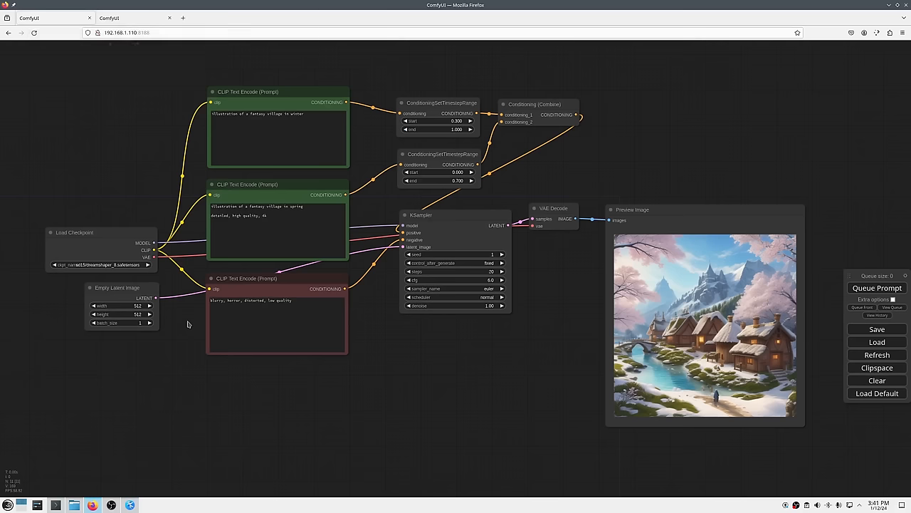
mouse_move(185, 299)
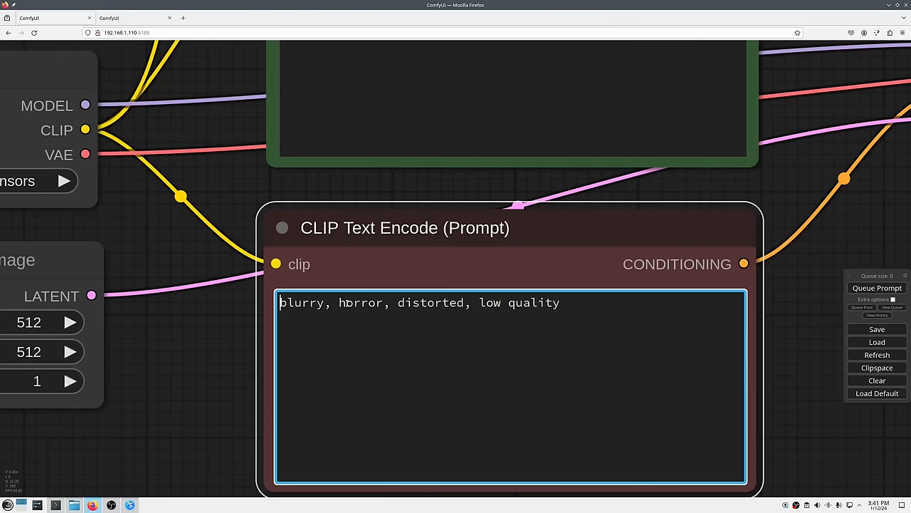
- Prefix the negative prompt with embedding:BadDream, weighted 1.2
text(embedd)
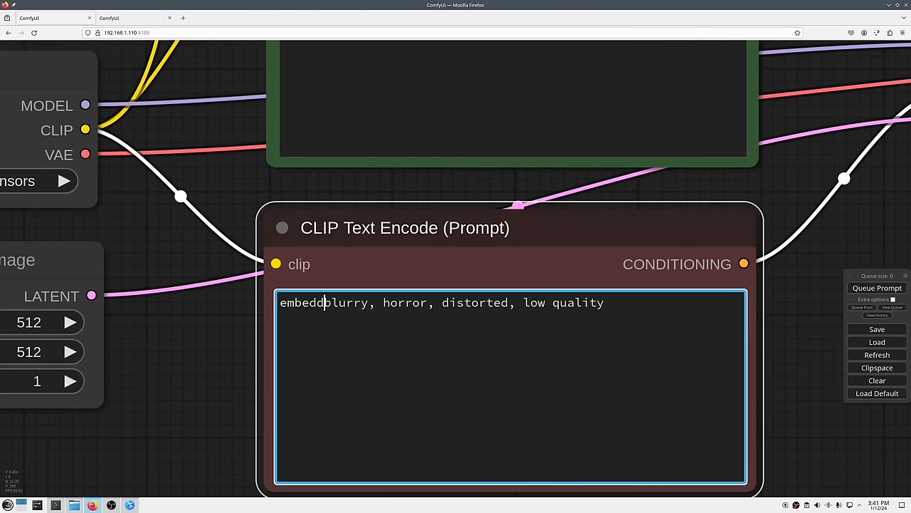
text(ing:Bad)
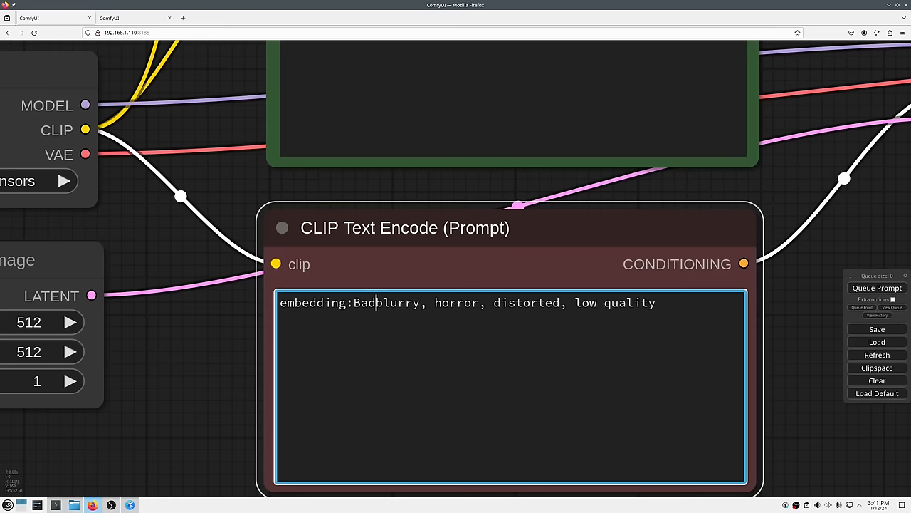
text(Dream,)
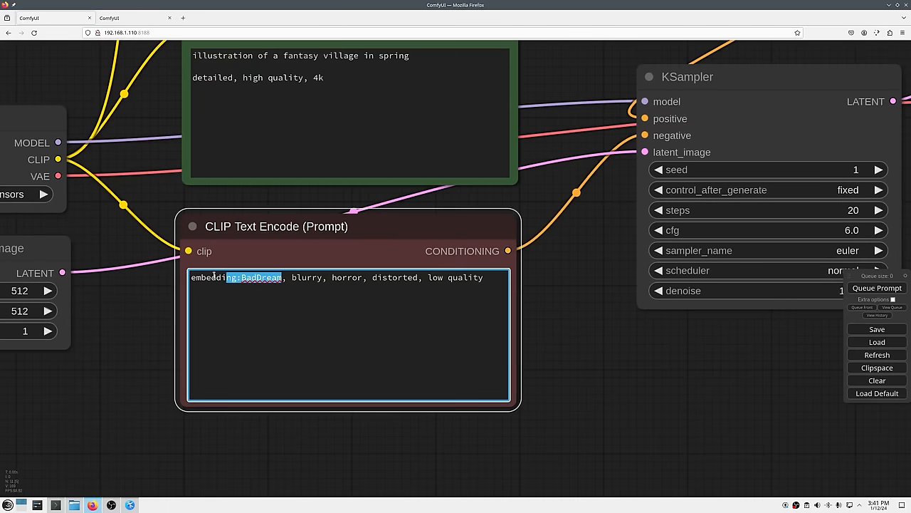
key(ctrl+Up)
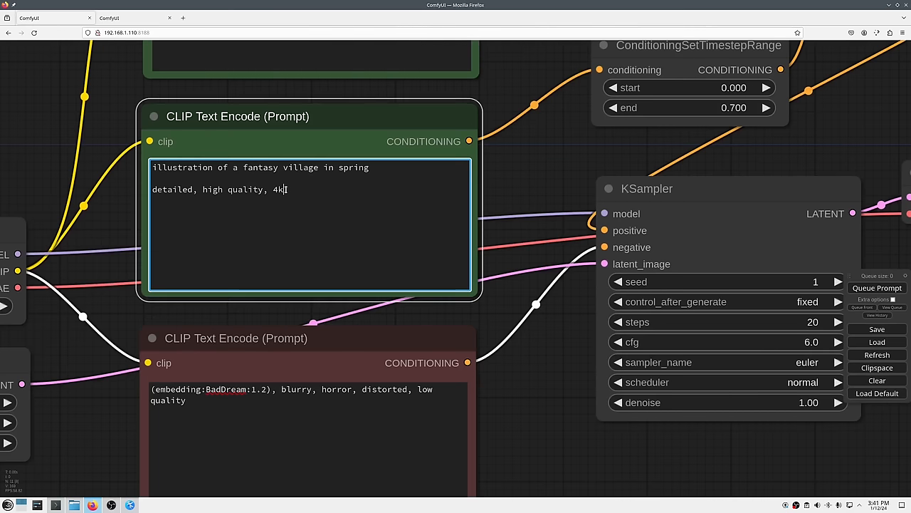
- Select the detailed, high quality, 4k line of the positive prompt for weighting
triple_click(213, 189)
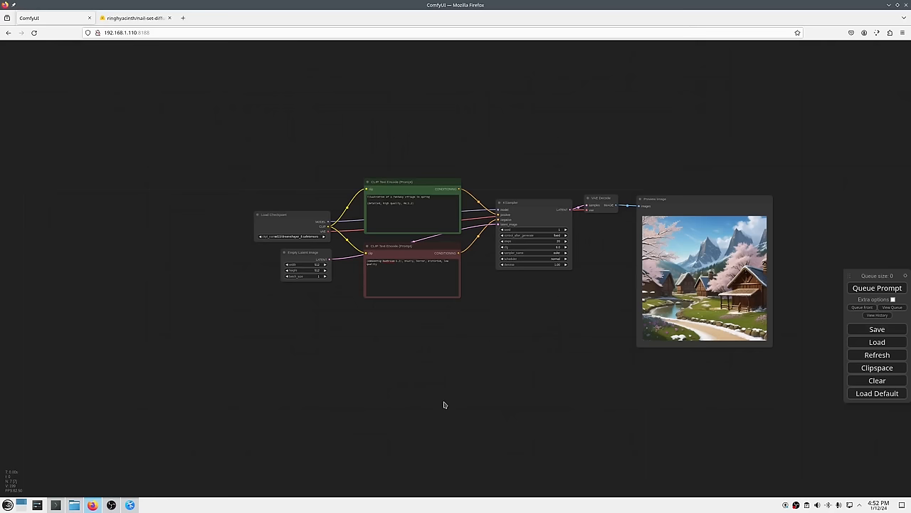
mouse_move(279, 228)
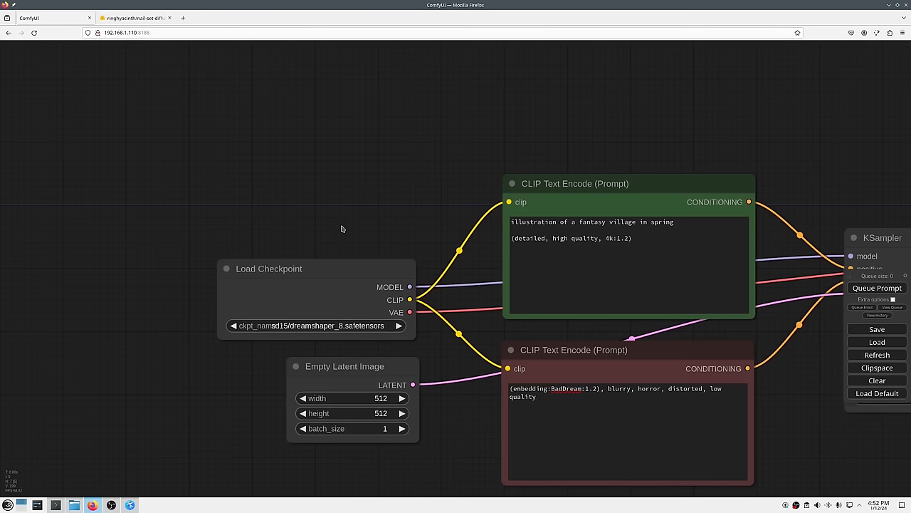
mouse_move(296, 113)
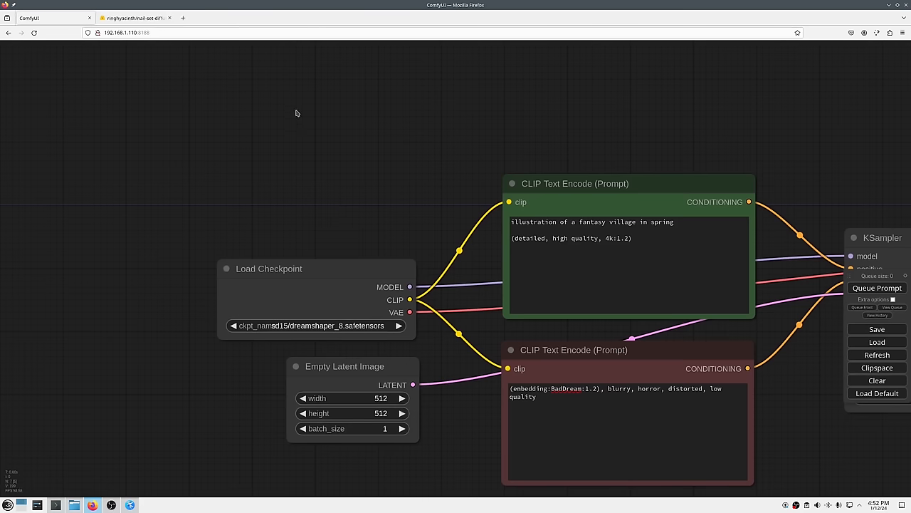
- Add UNETLoader and Load CLIP nodes, then switch to the Hugging Face nail-set model page
text(unet)
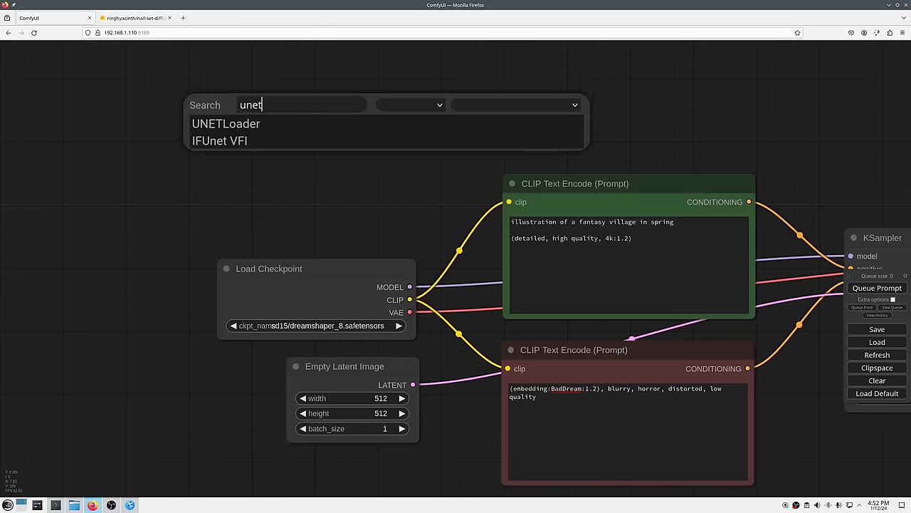
click(225, 123)
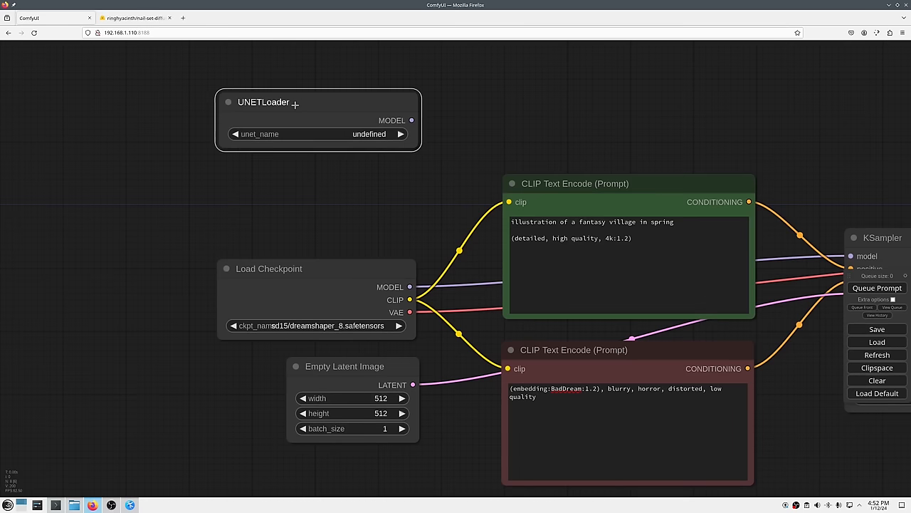
text(clip)
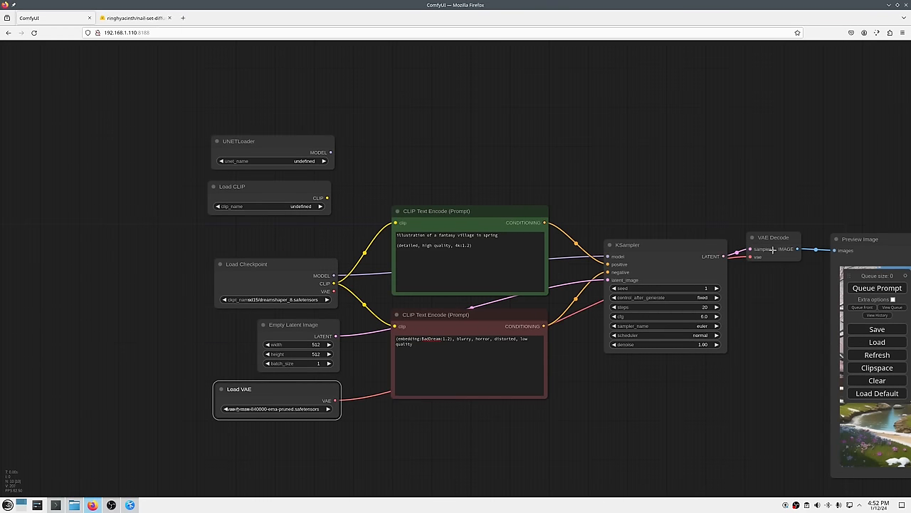
mouse_move(467, 410)
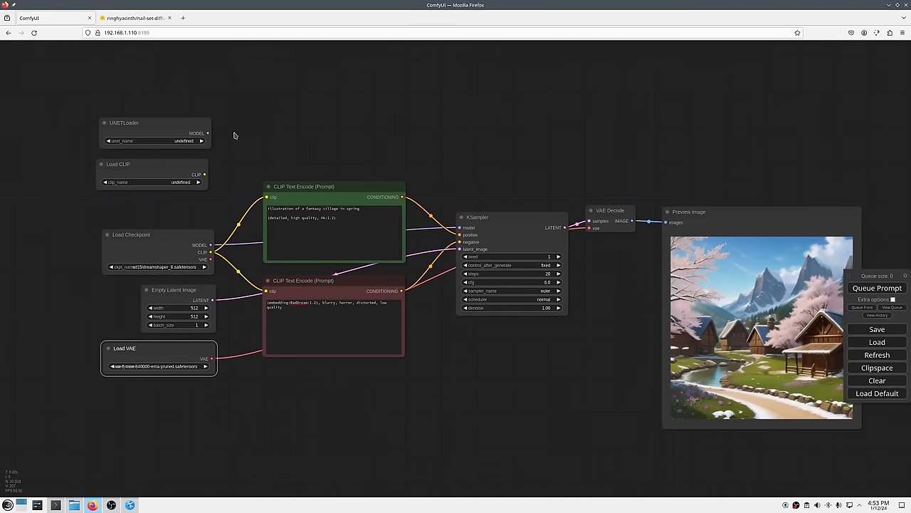
click(135, 17)
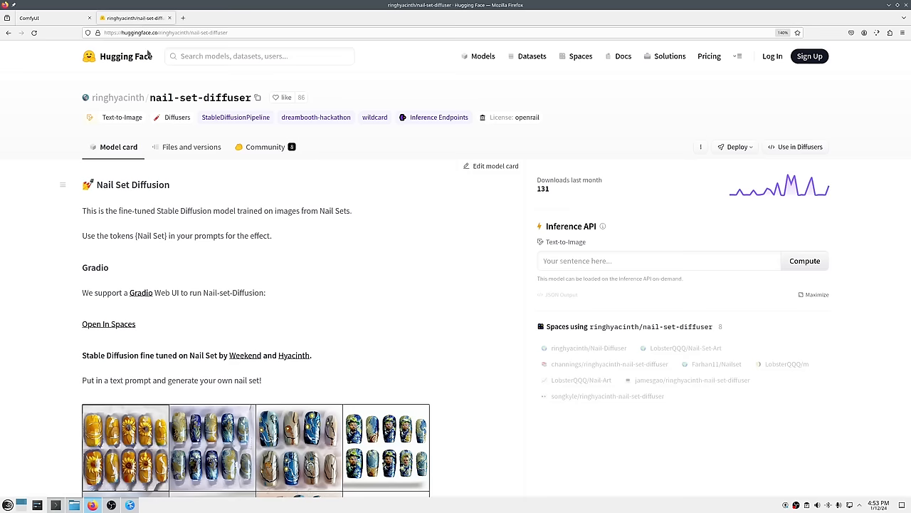
- Browse the nail-set-diffuser repository's Files and versions and enter its text_encoder folder
scroll(down, 3)
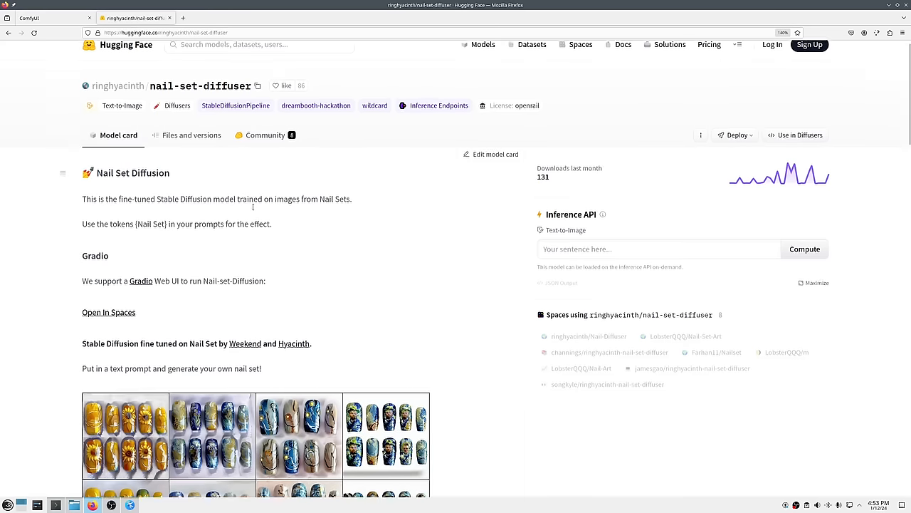
scroll(down, 3)
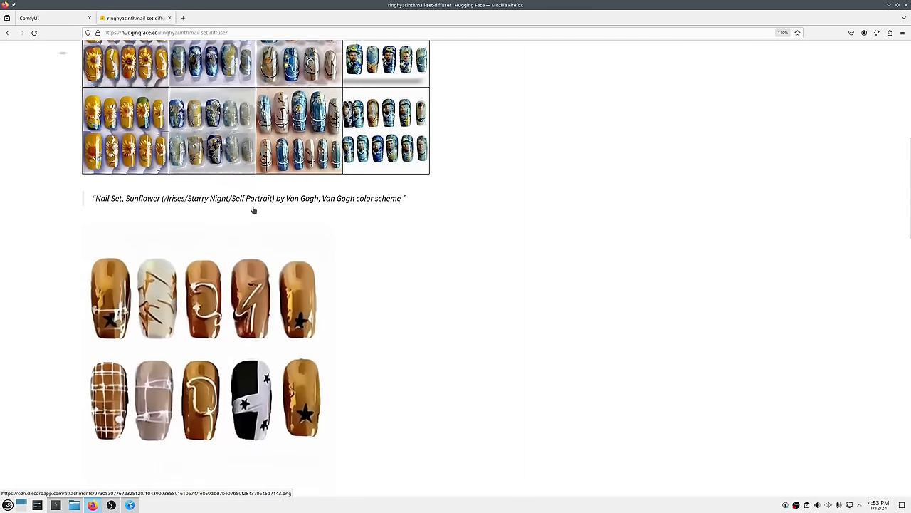
scroll(down, 3)
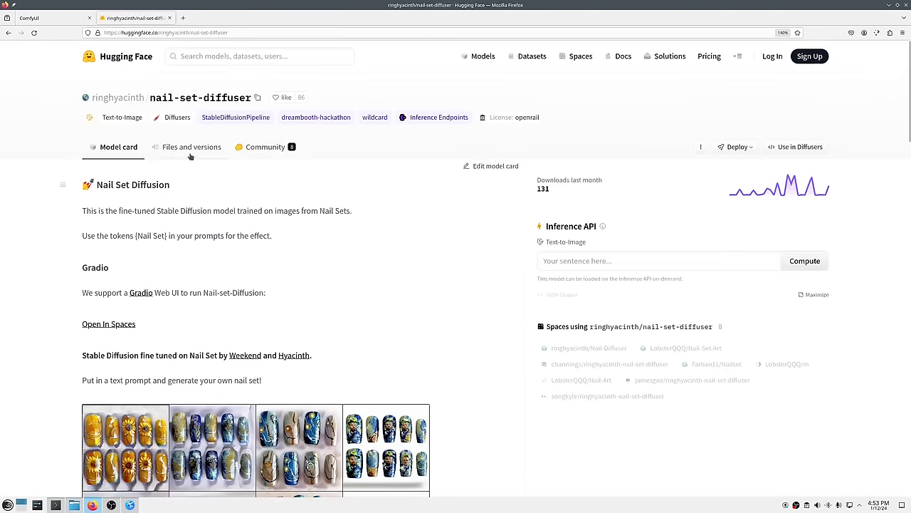
click(191, 146)
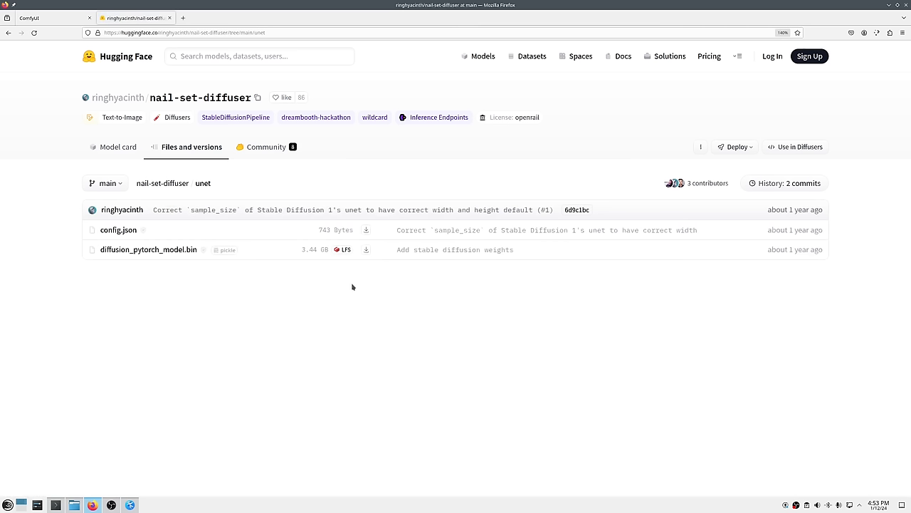
mouse_move(43, 108)
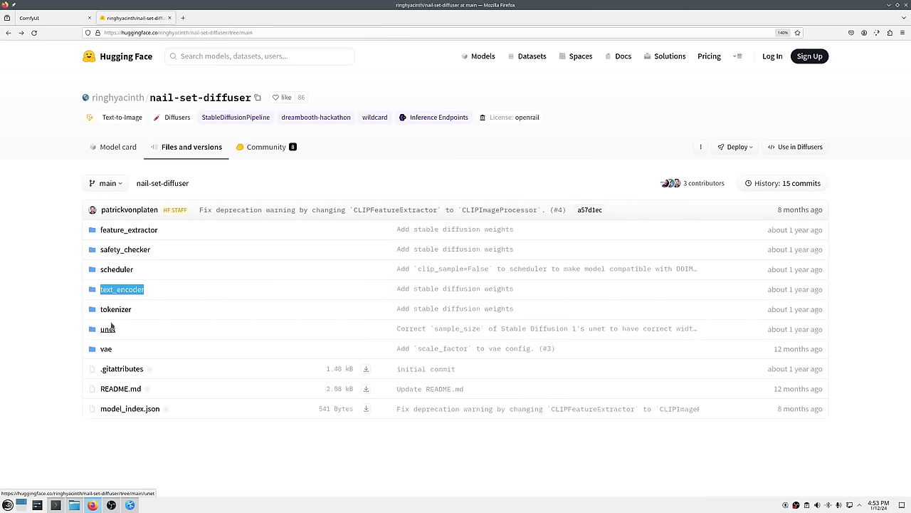
click(122, 289)
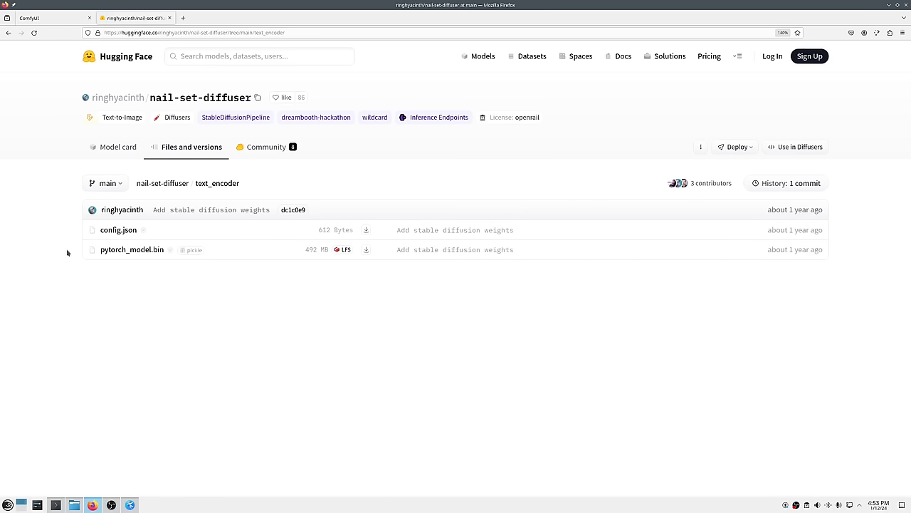
click(28, 17)
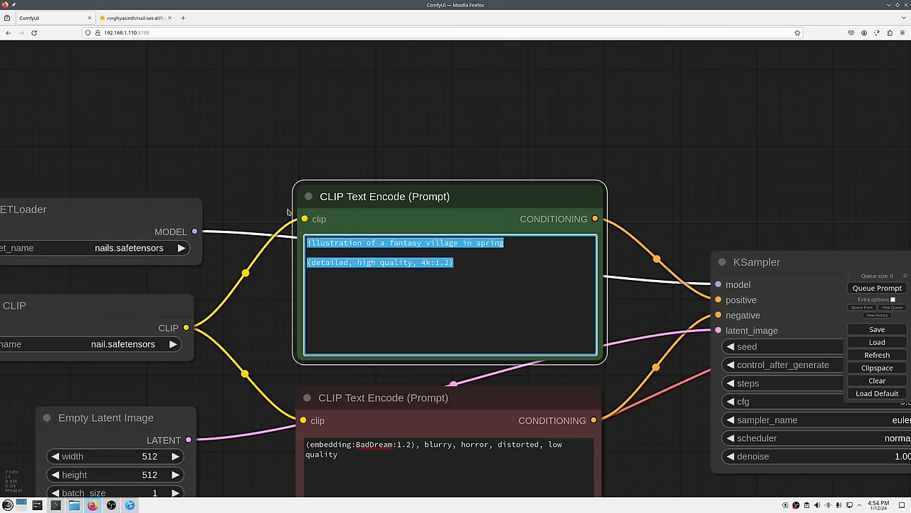
- Generate a zombie apocalypse nail set, then retheme the positive prompt to dragons
text(nail set, zombie apocaly)
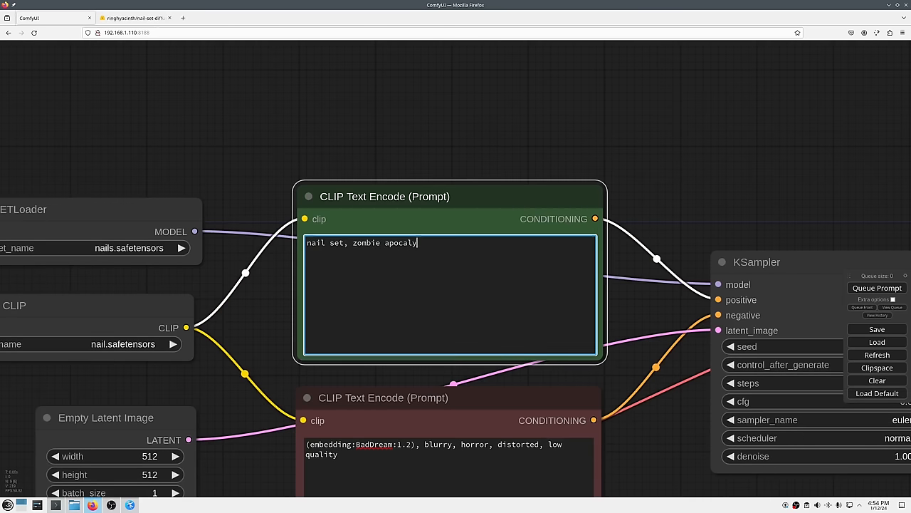
click(877, 288)
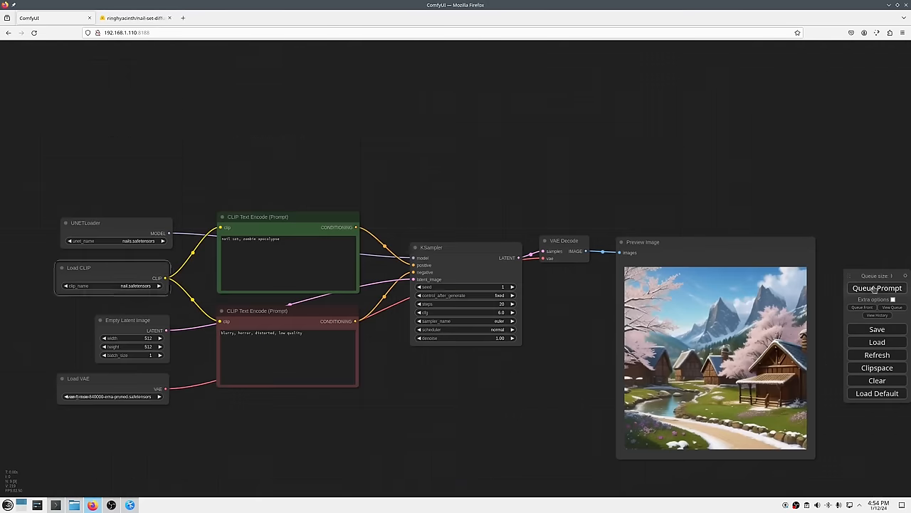
click(877, 288)
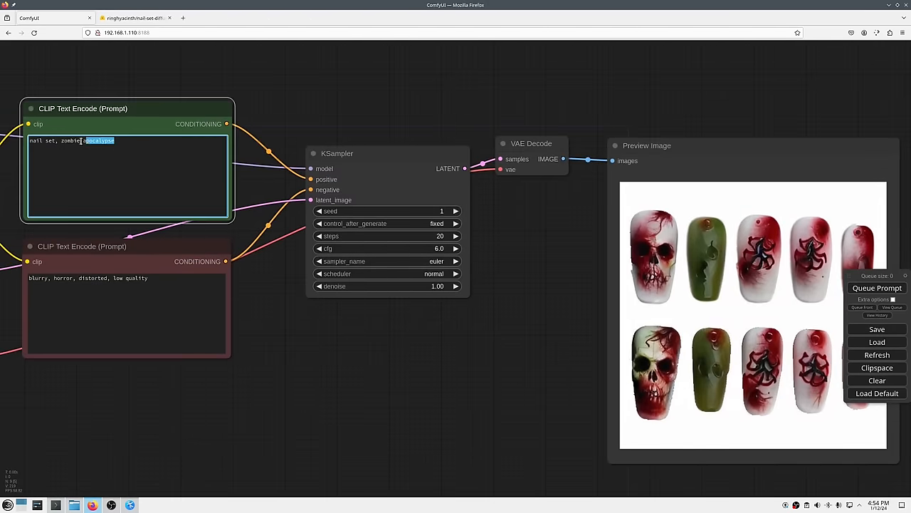
text(dragons)
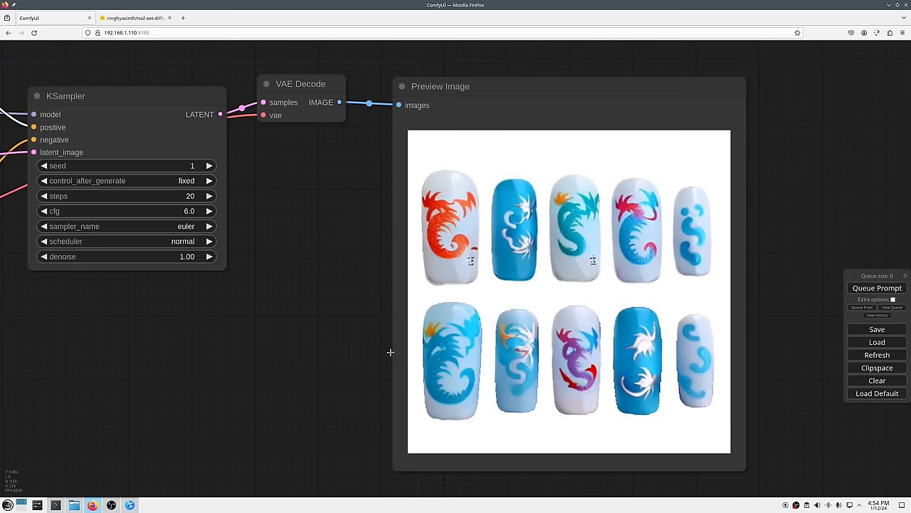
mouse_move(191, 333)
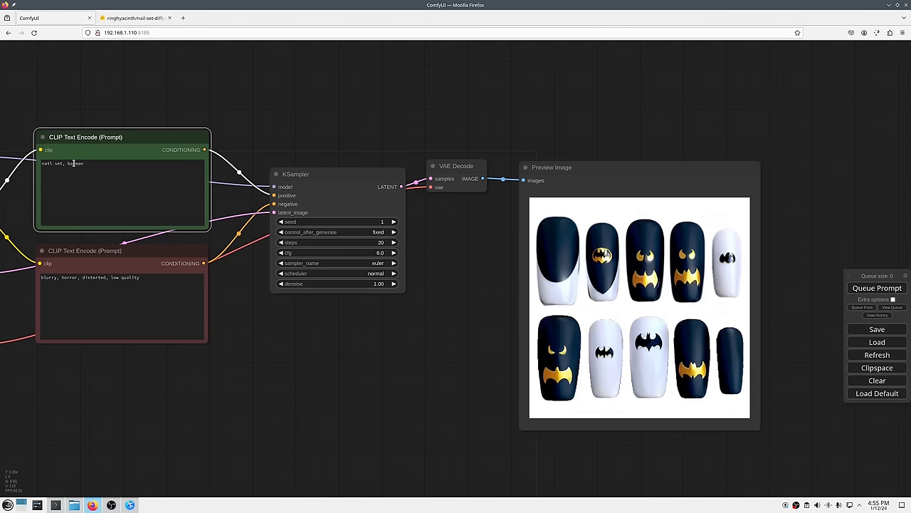
- Replace the theme word with 'cyberpunk neo lights' and queue a glowing blue nail set
double_click(74, 165)
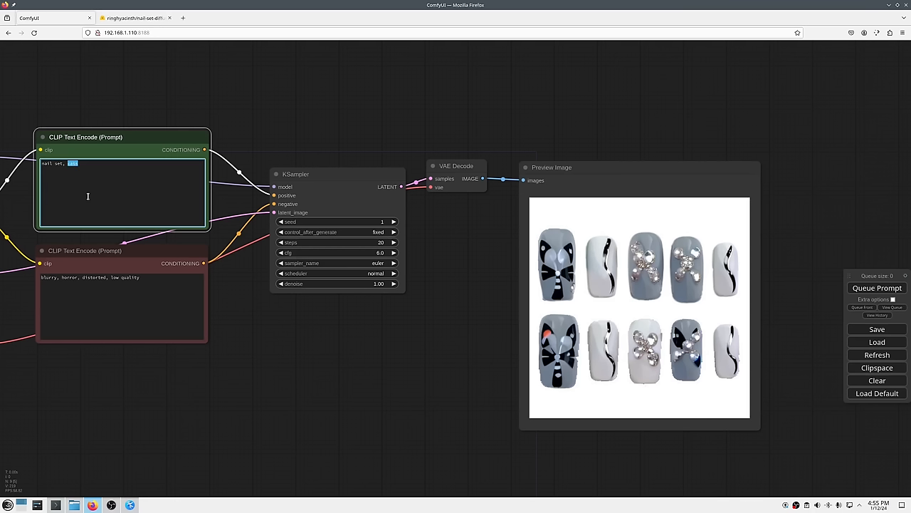
mouse_move(111, 242)
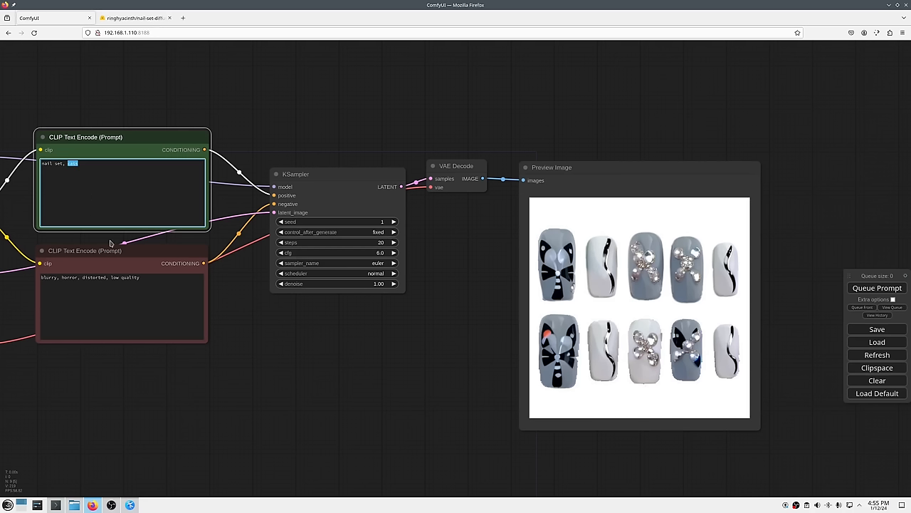
text(cyberpunk neo)
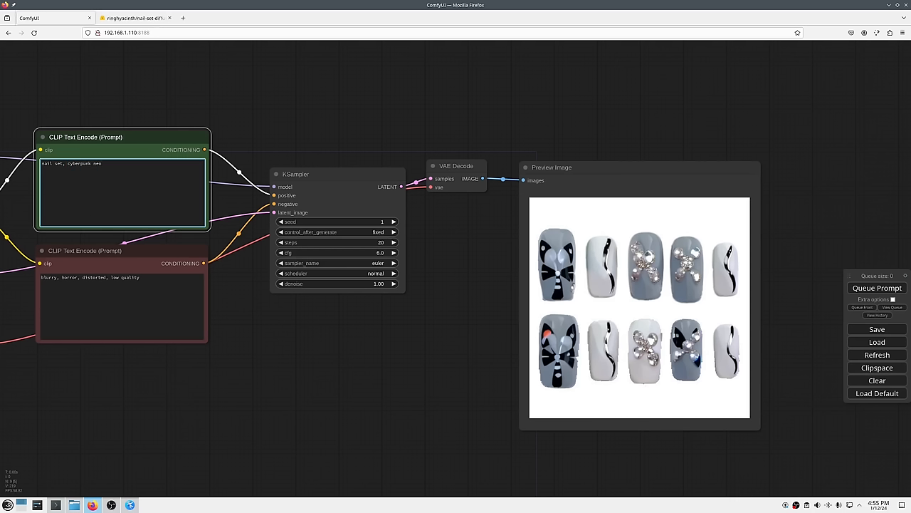
click(877, 288)
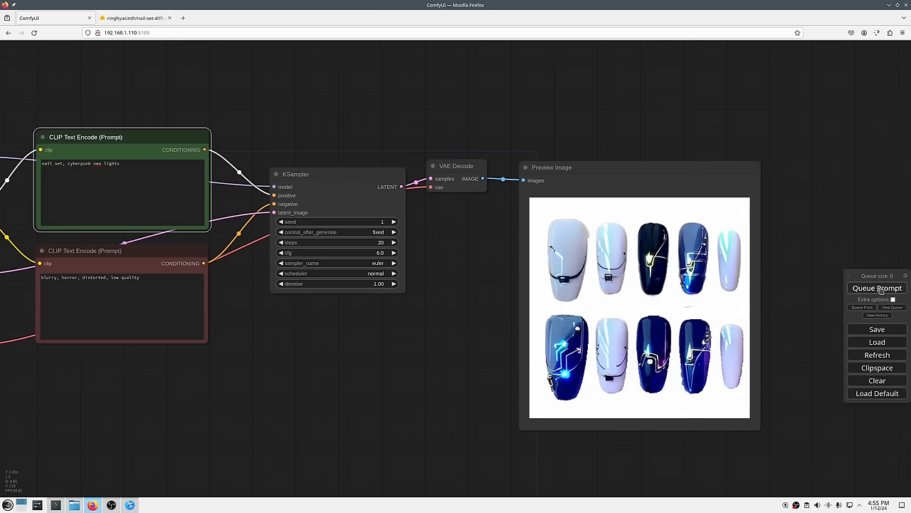